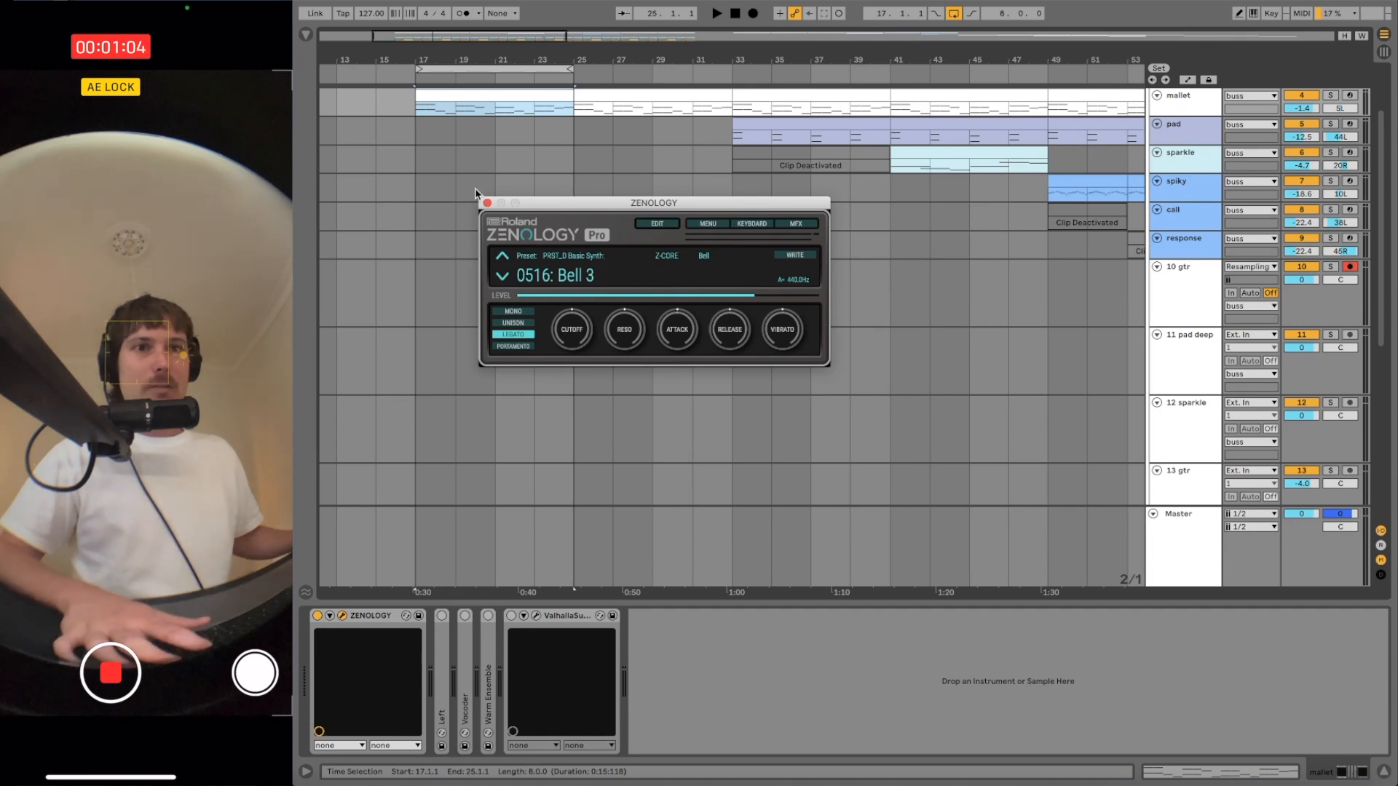
Step: Close ZENOLOGY, view the mallet clip's notes, and unfold the Left Utility device
left_click(488, 202)
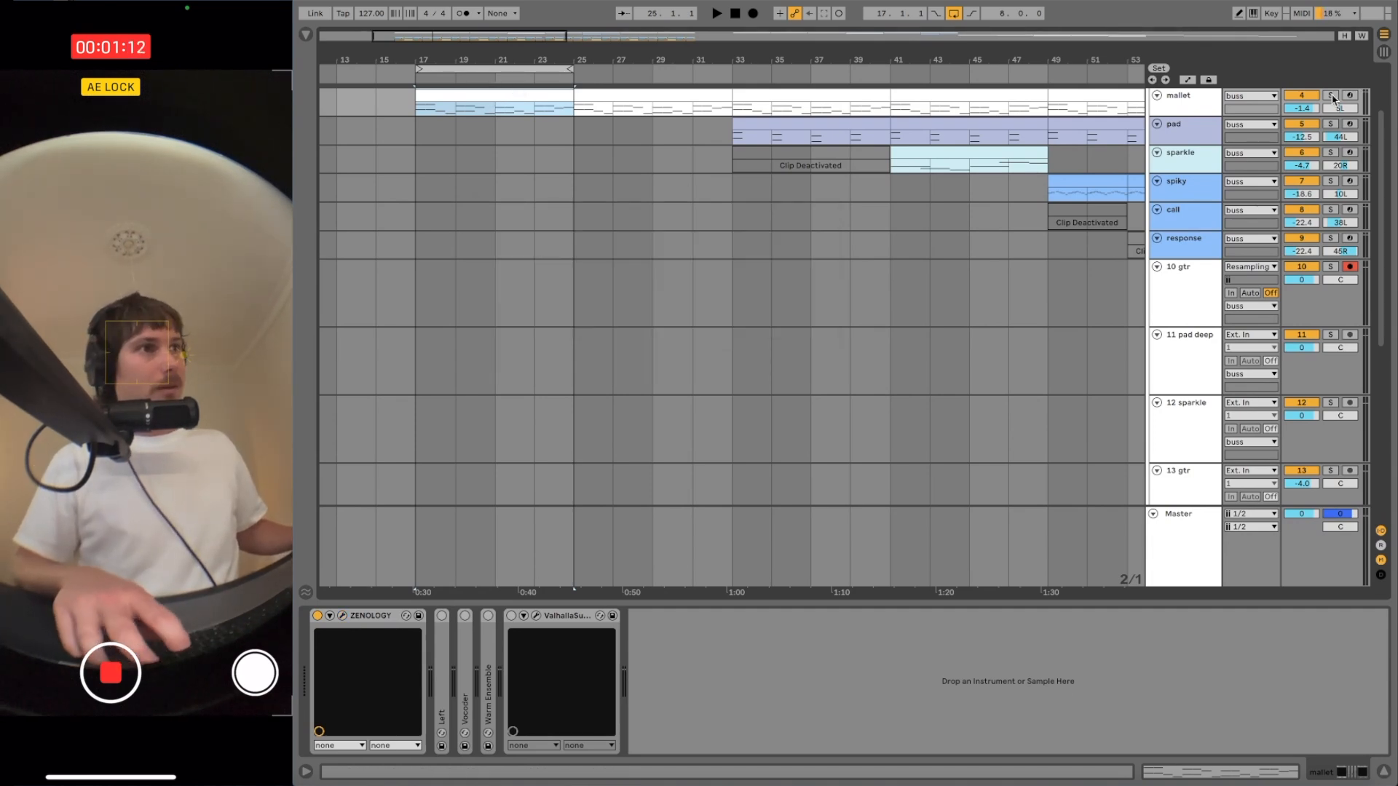
left_click(1330, 95)
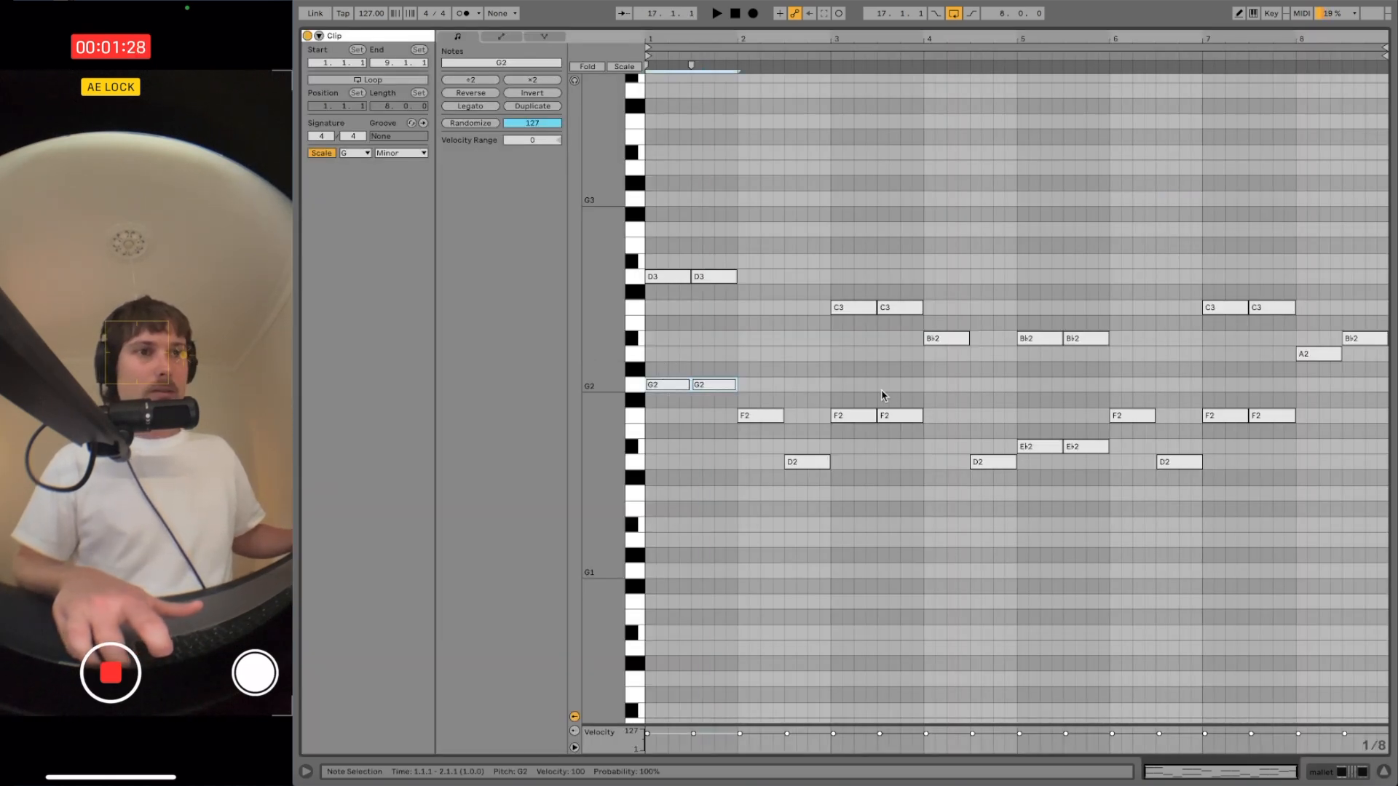
left_click(851, 415)
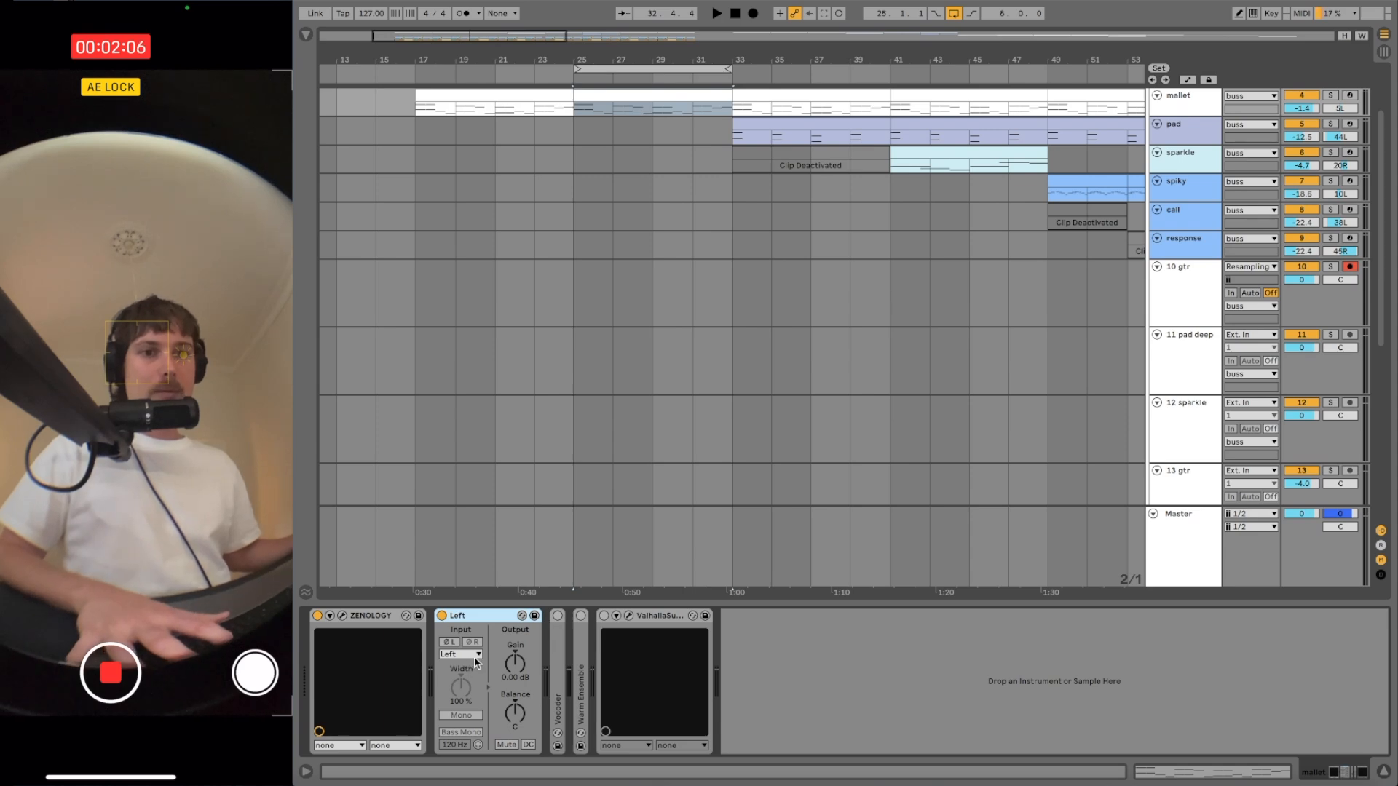
Step: Unfold the mallet track's Vocoder and Warm Ensemble devices
left_click(559, 615)
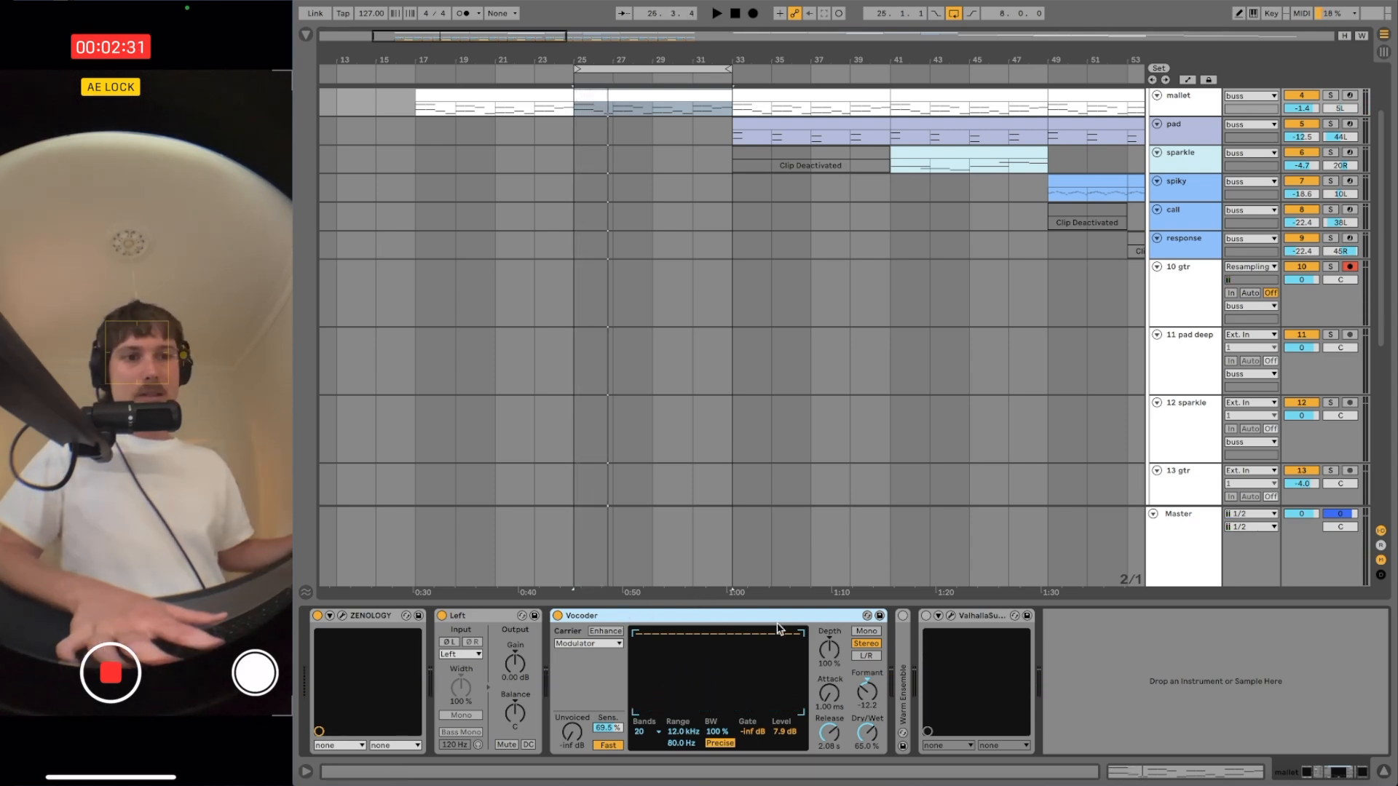
mouse_move(744, 619)
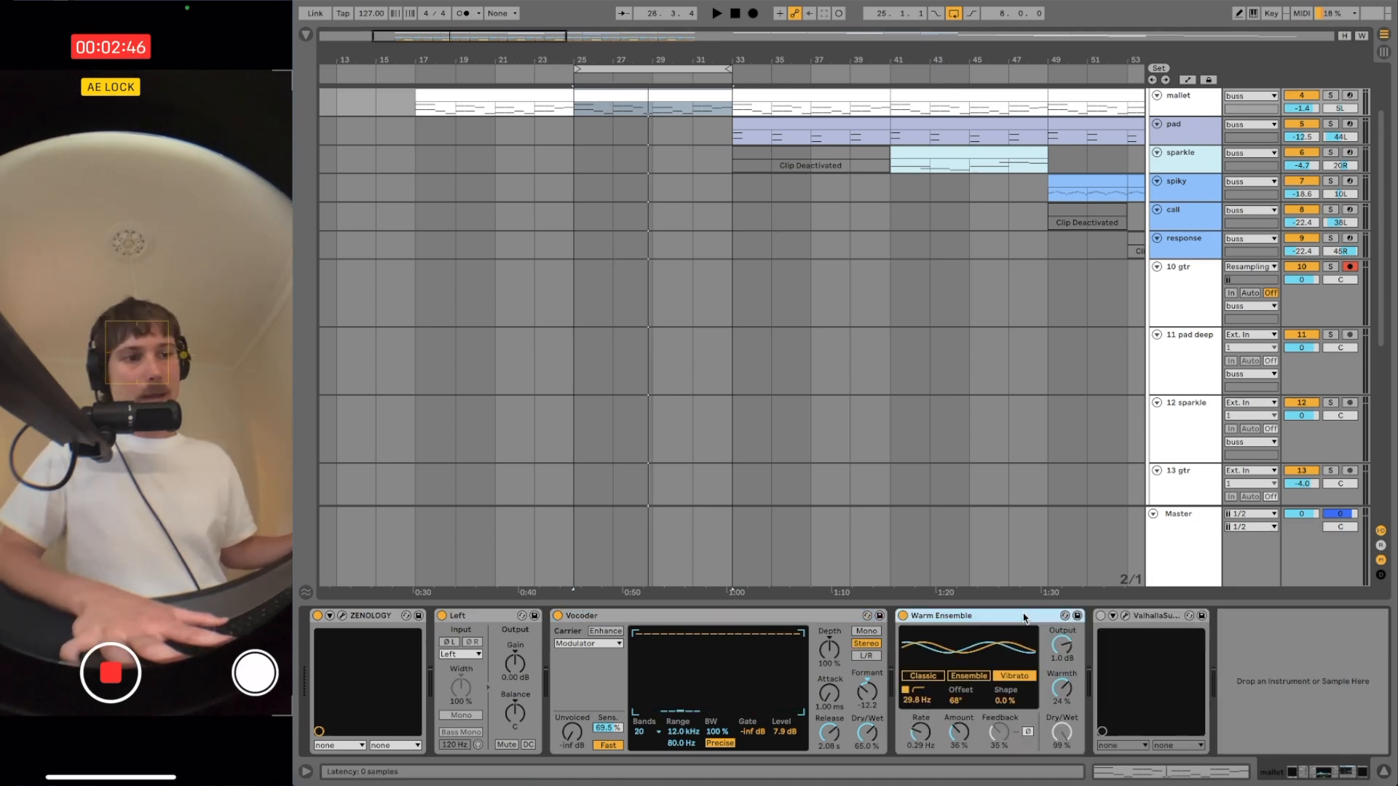
left_click(716, 12)
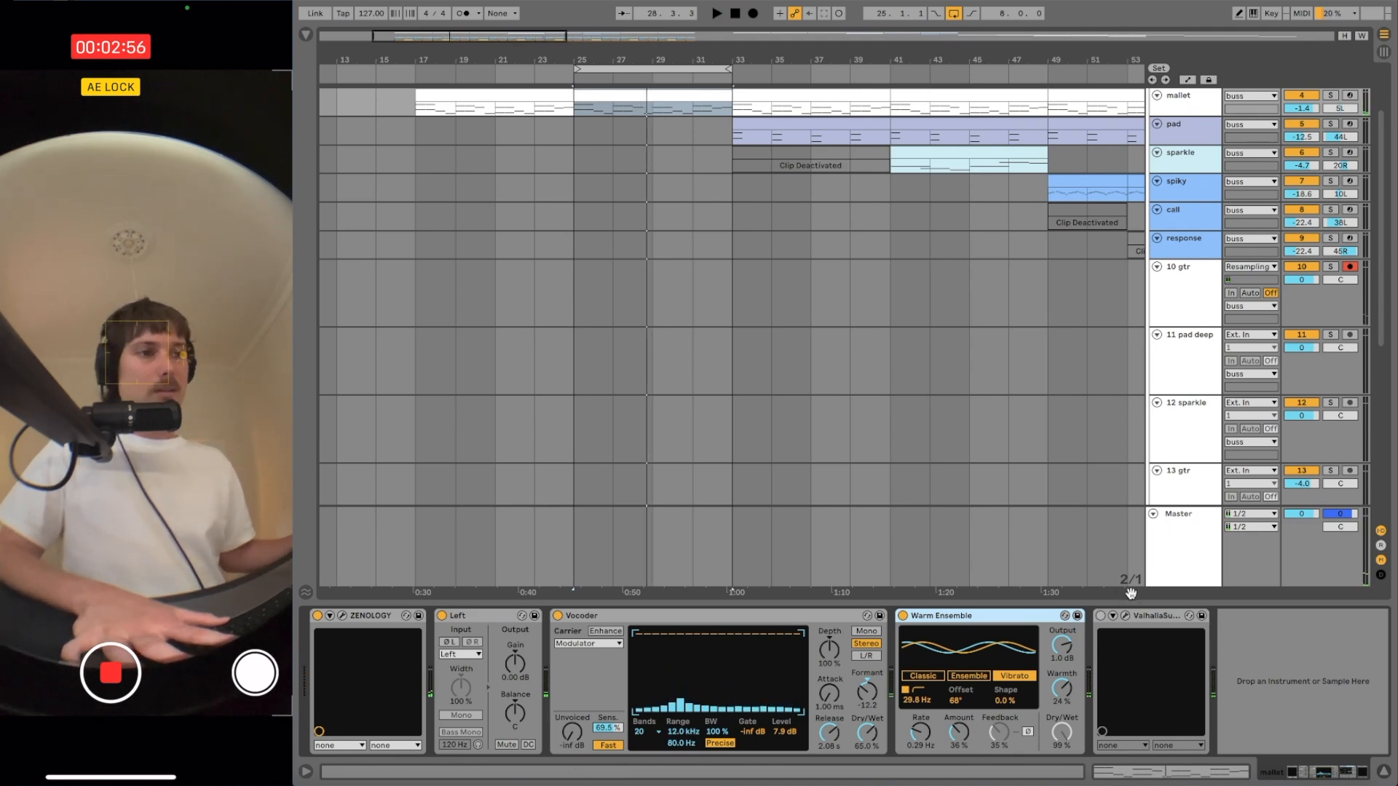
Step: Open the Valhalla Supermassive reverb window to review it, then close it
left_click(1159, 615)
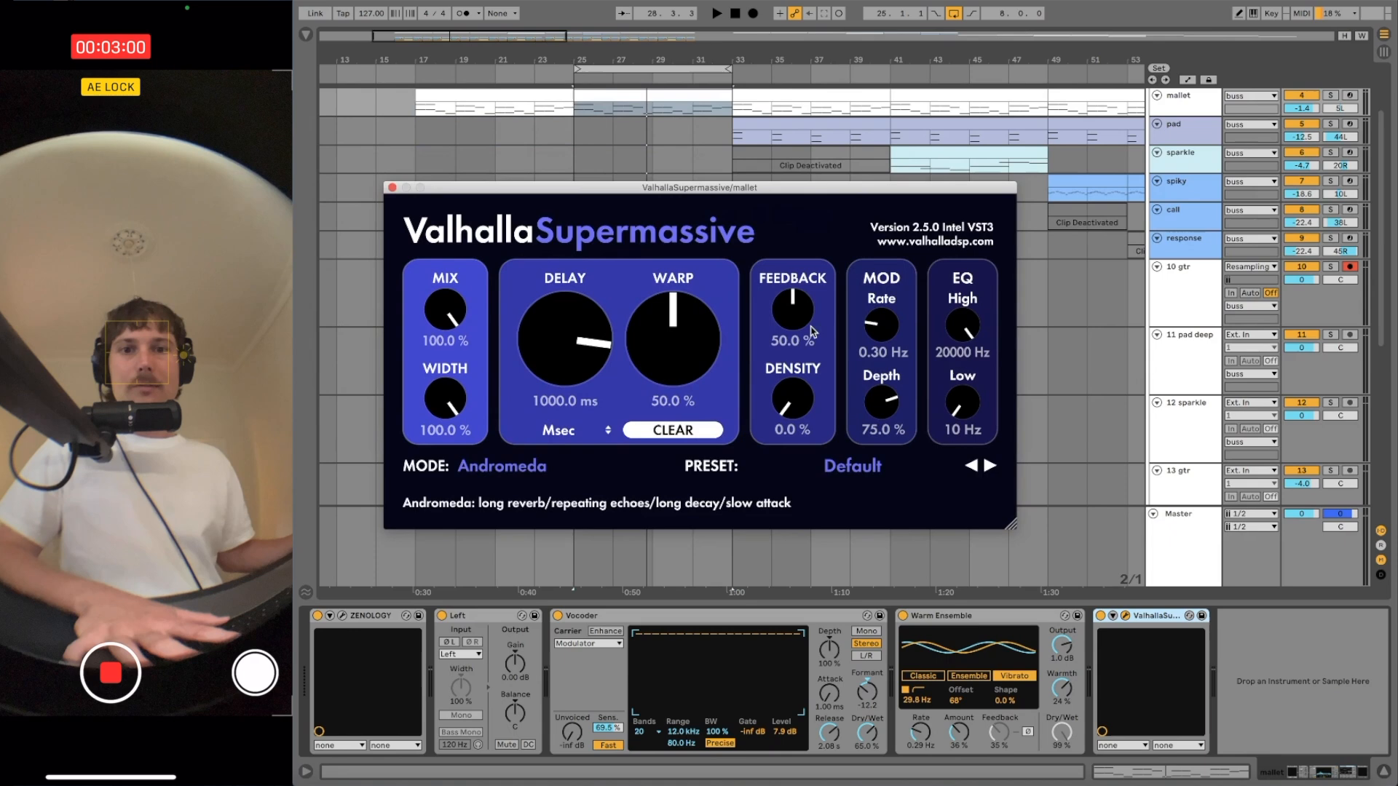
mouse_move(805, 312)
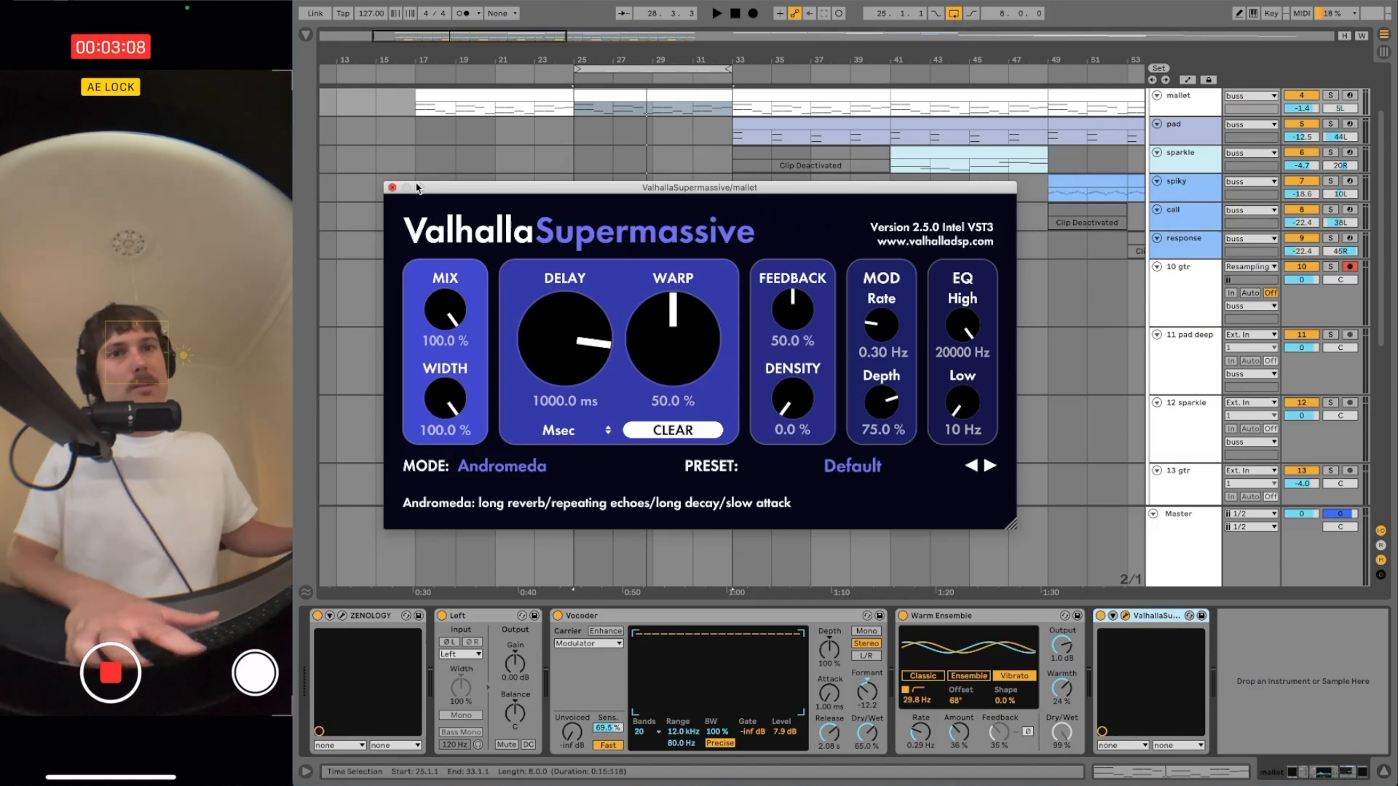
left_click(392, 187)
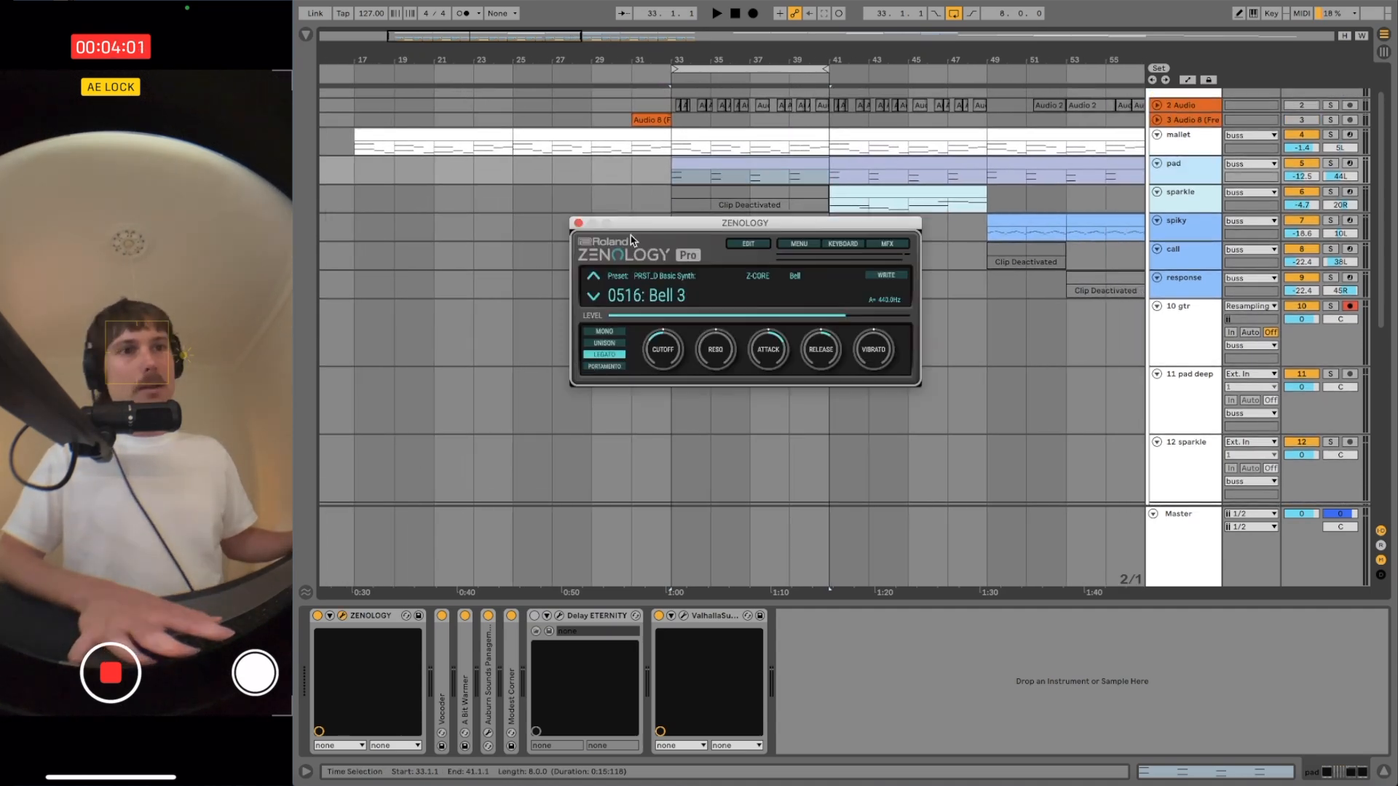
Step: Close the pad's ZENOLOGY window, expand Vocoder and A Bit Warmer, then close ZENOLOGY again
left_click(577, 223)
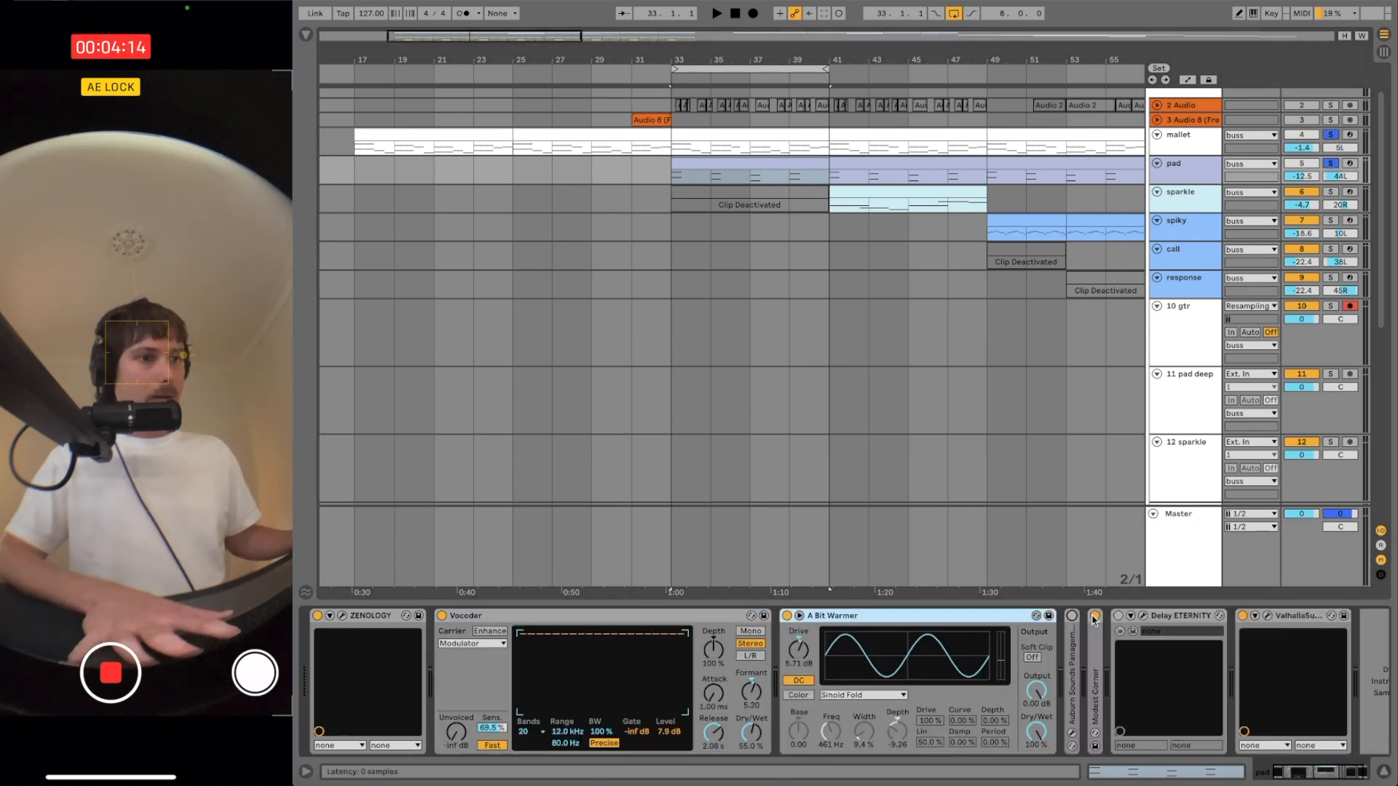
left_click(715, 13)
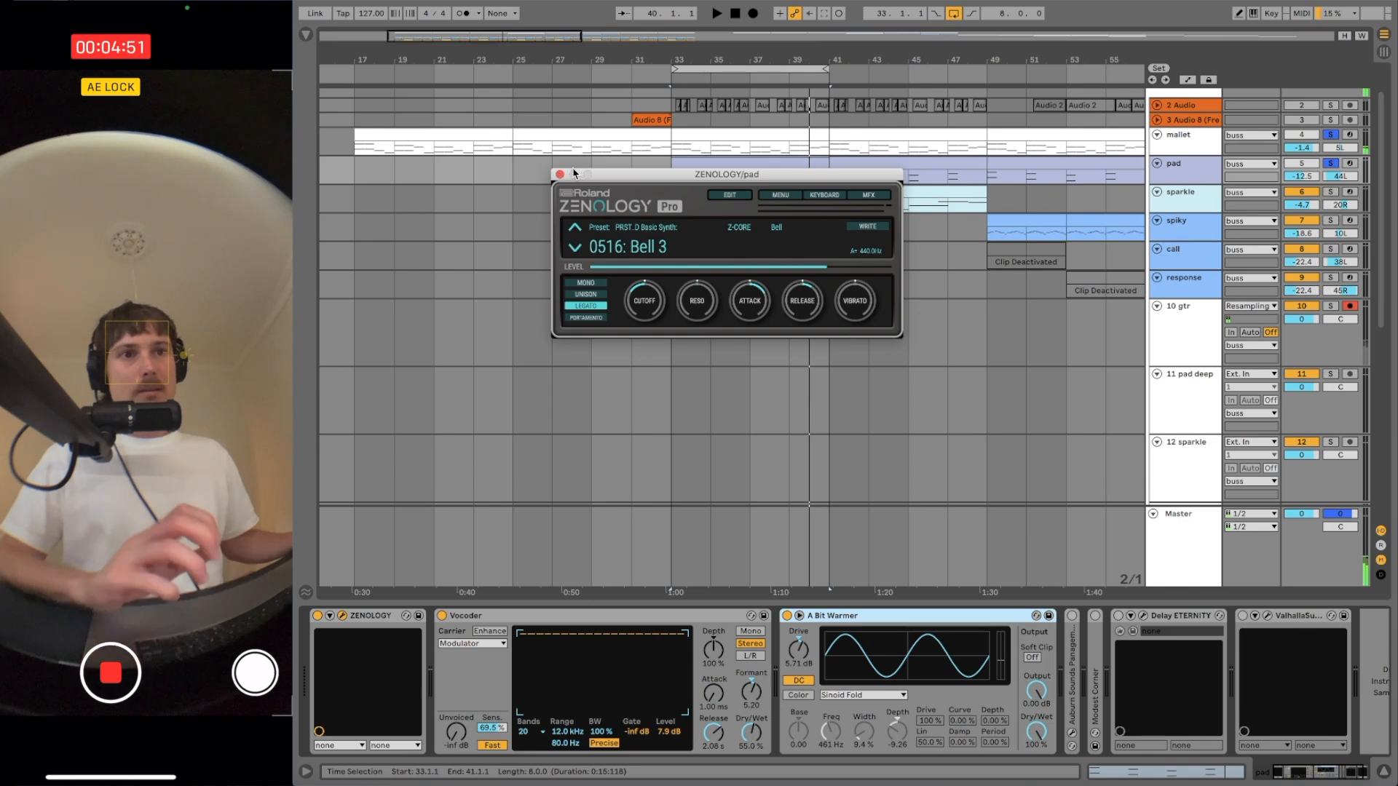
left_click(561, 174)
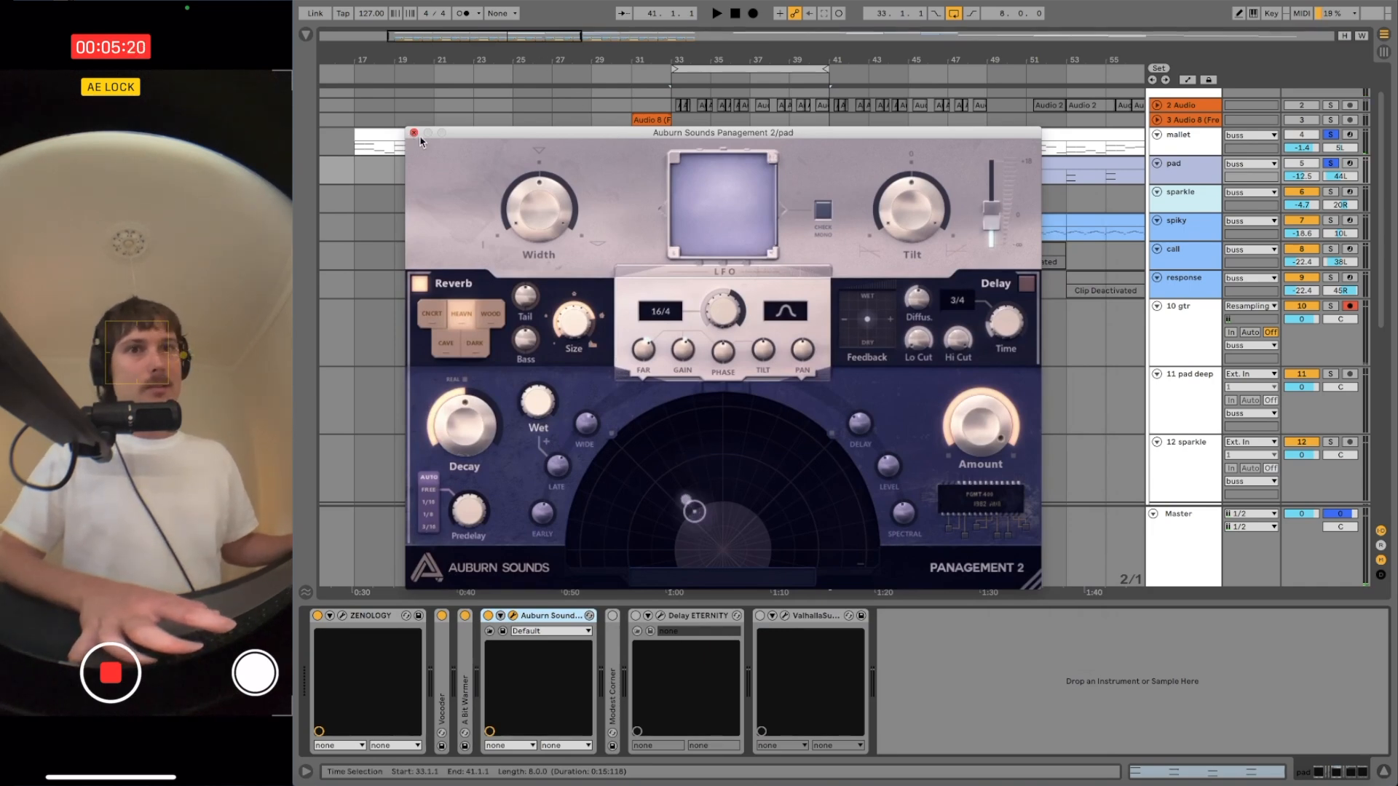
Step: Close Panagement 2 and expand the pad track's Modest Corner device
left_click(413, 132)
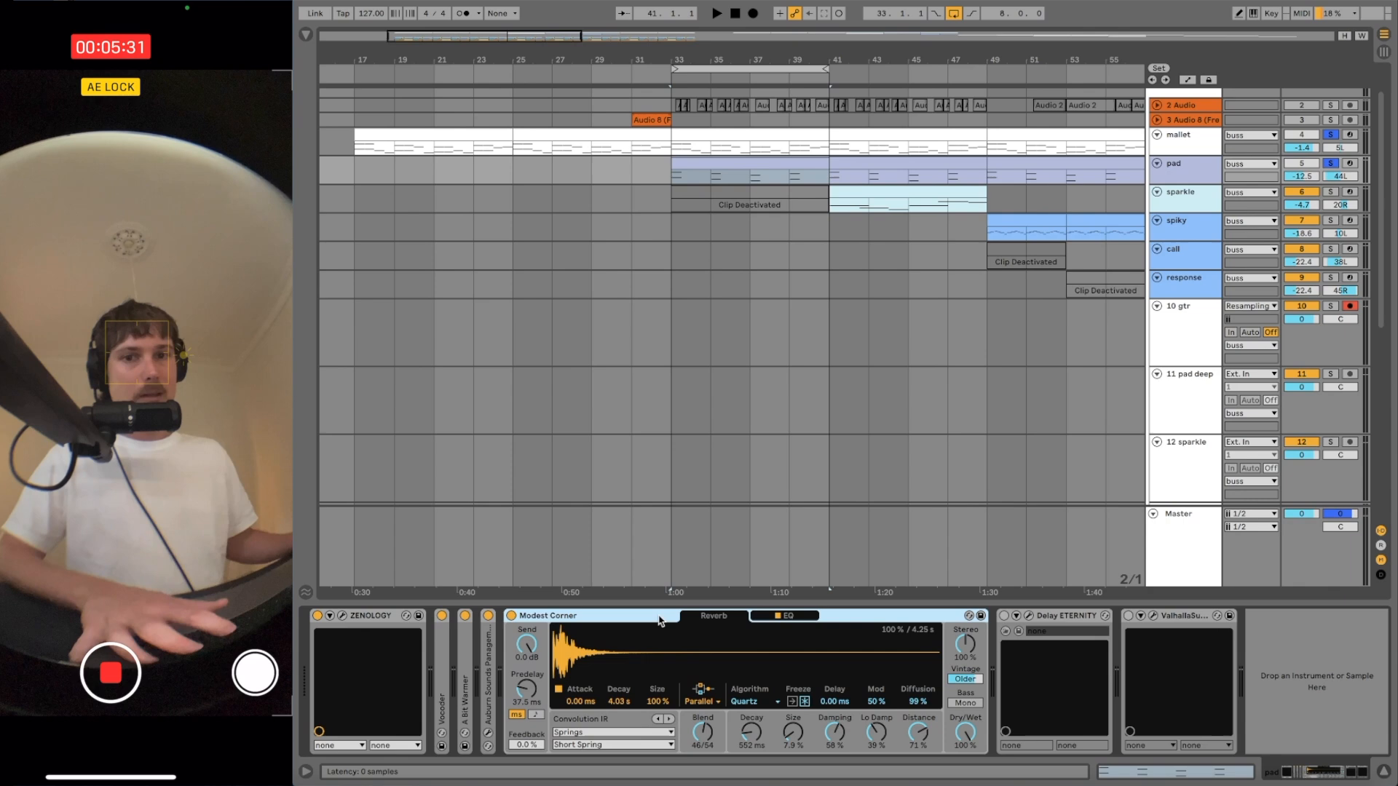
left_click(1063, 615)
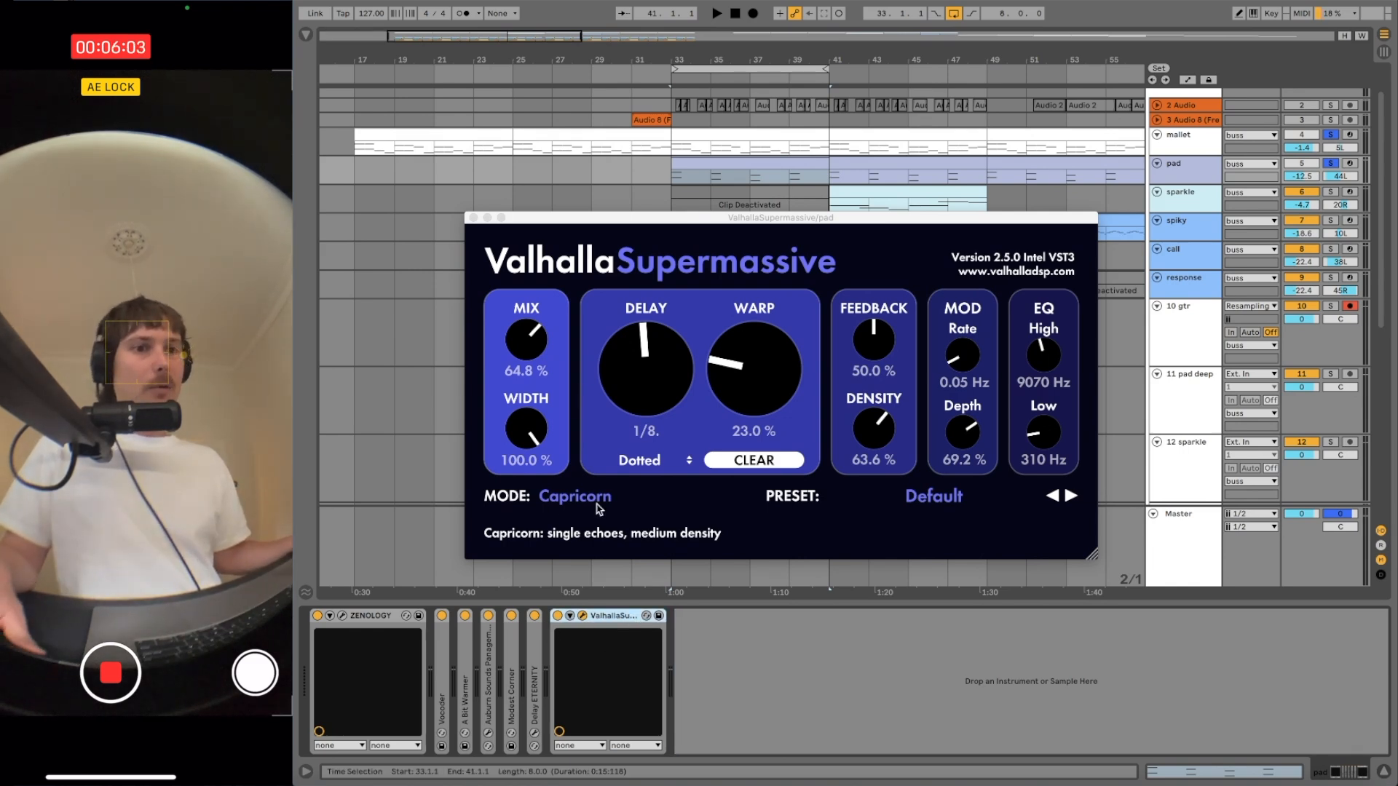
mouse_move(528, 337)
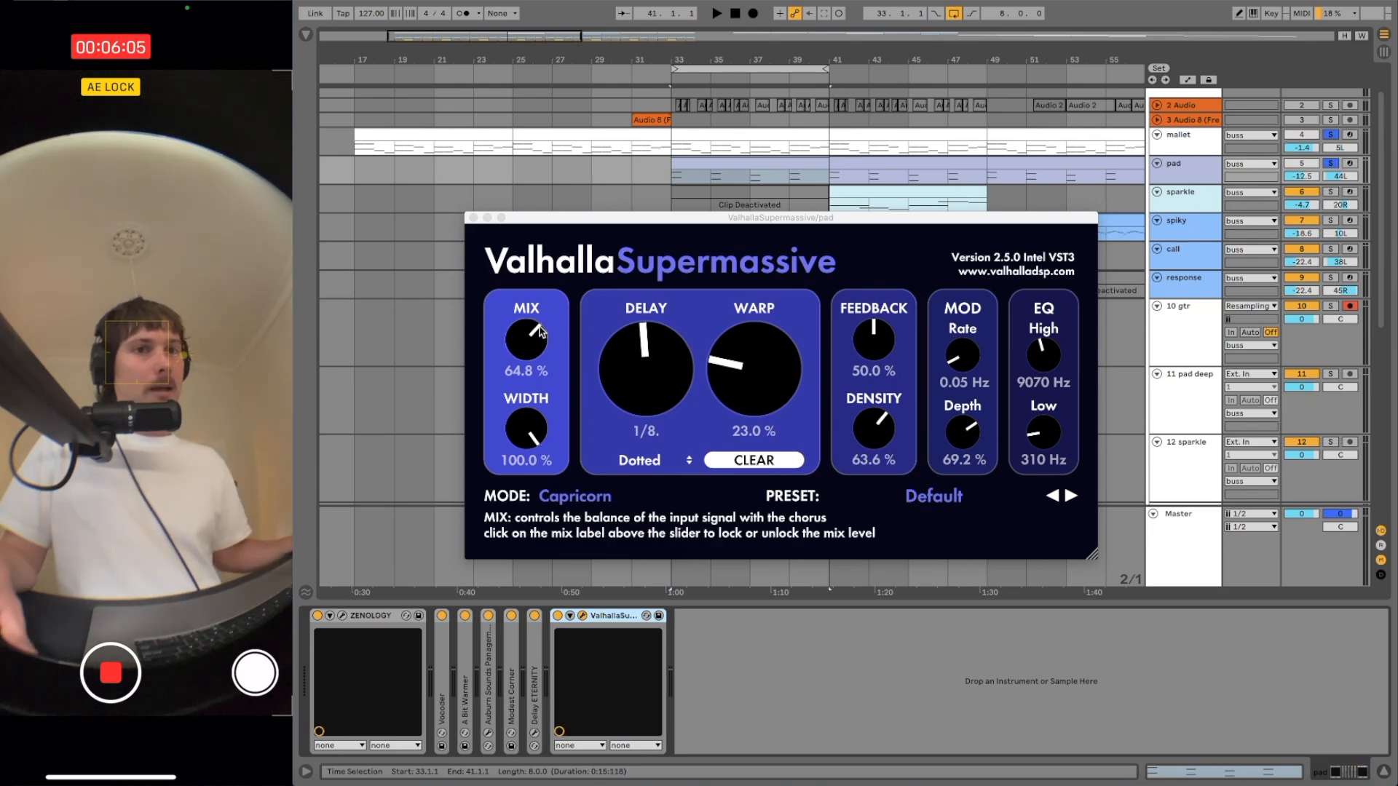
mouse_move(575, 496)
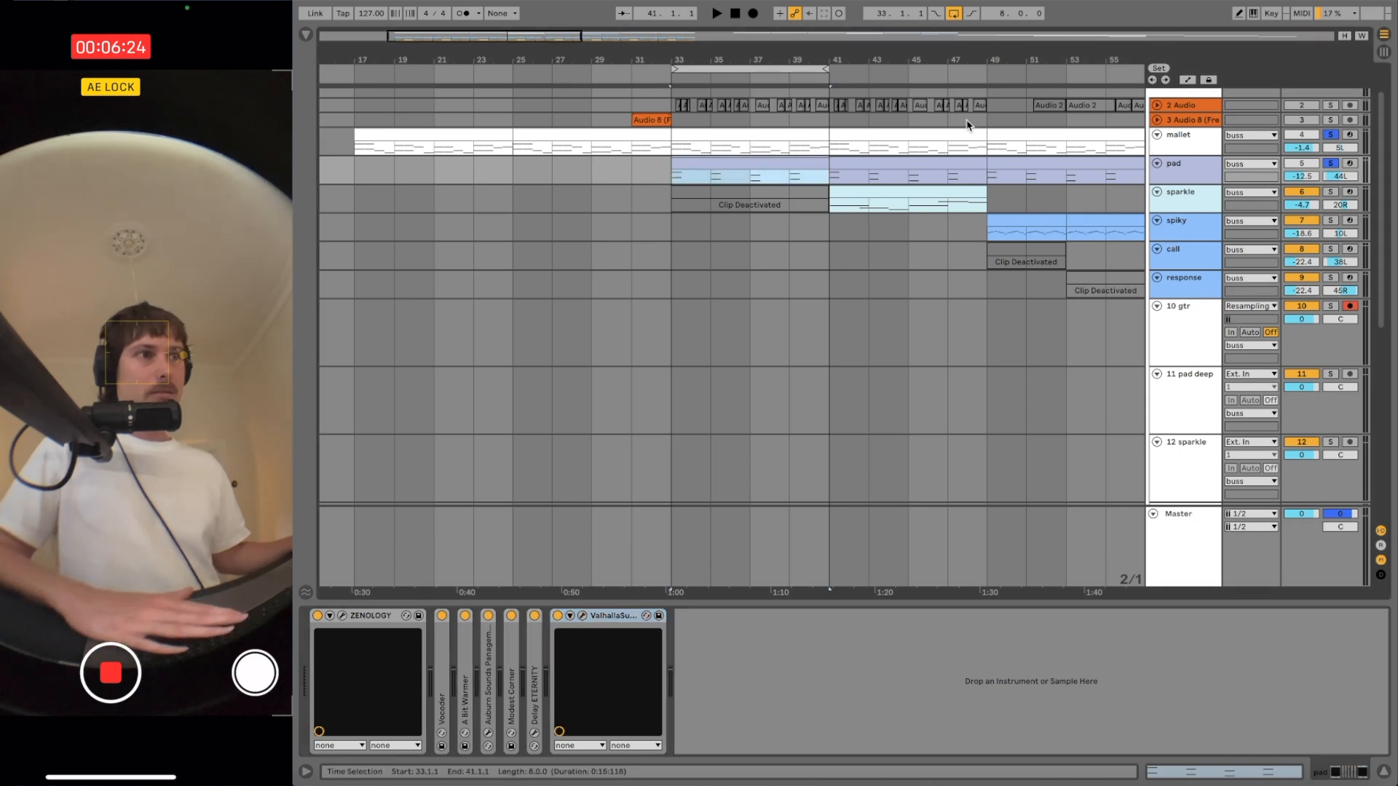
Step: Audition the song from the start, then stop playback
left_click(715, 13)
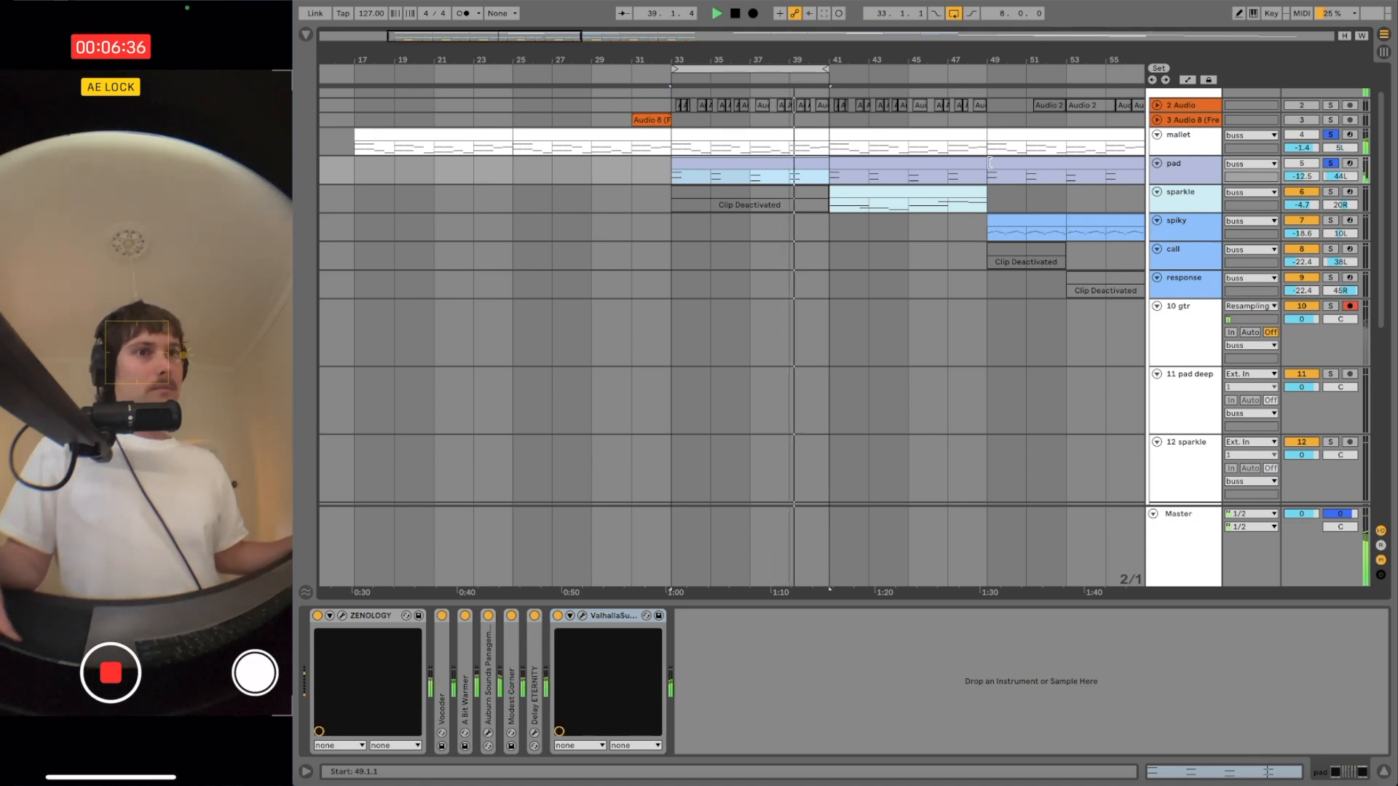
left_click(936, 186)
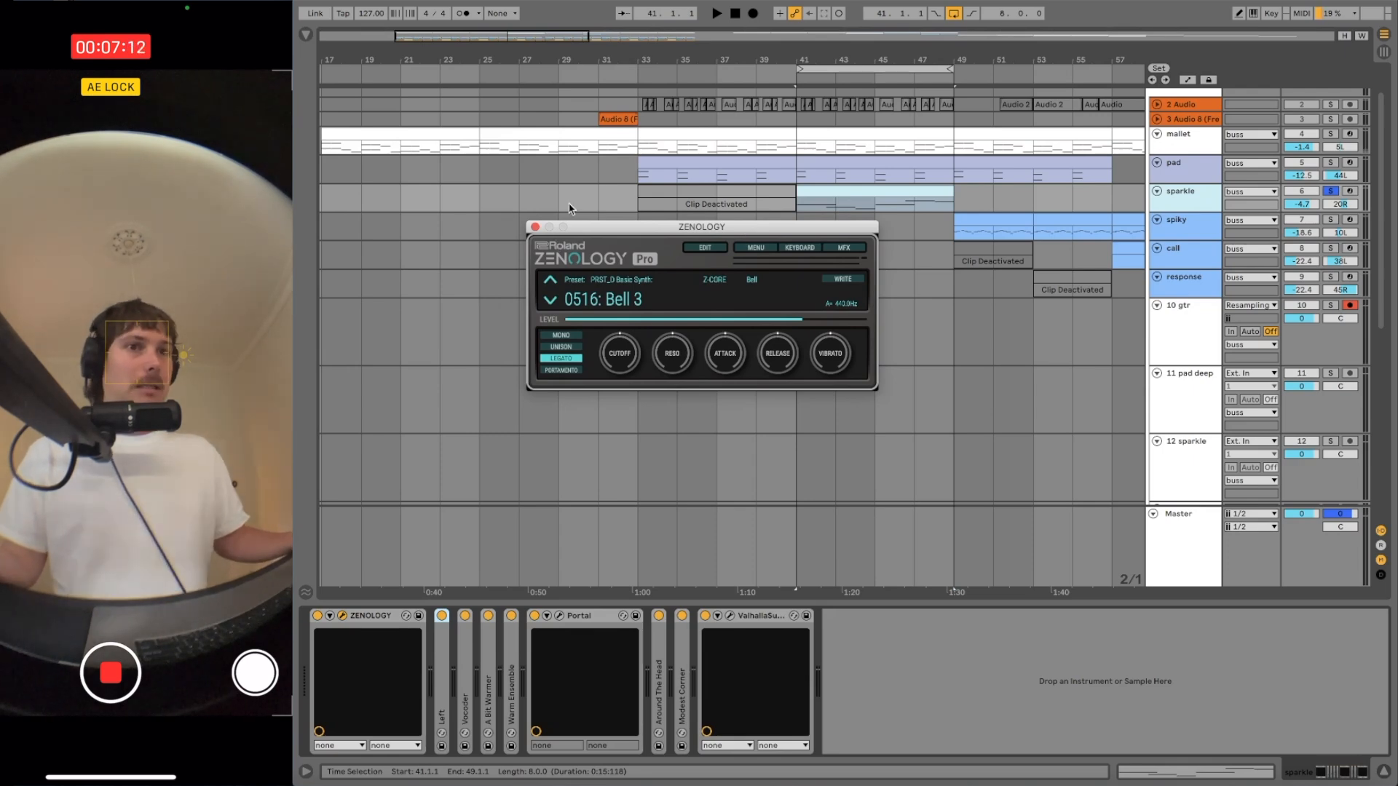
Step: Close sparkle's ZENOLOGY, open its Portal window and load the All Night Pitcher preset
left_click(535, 226)
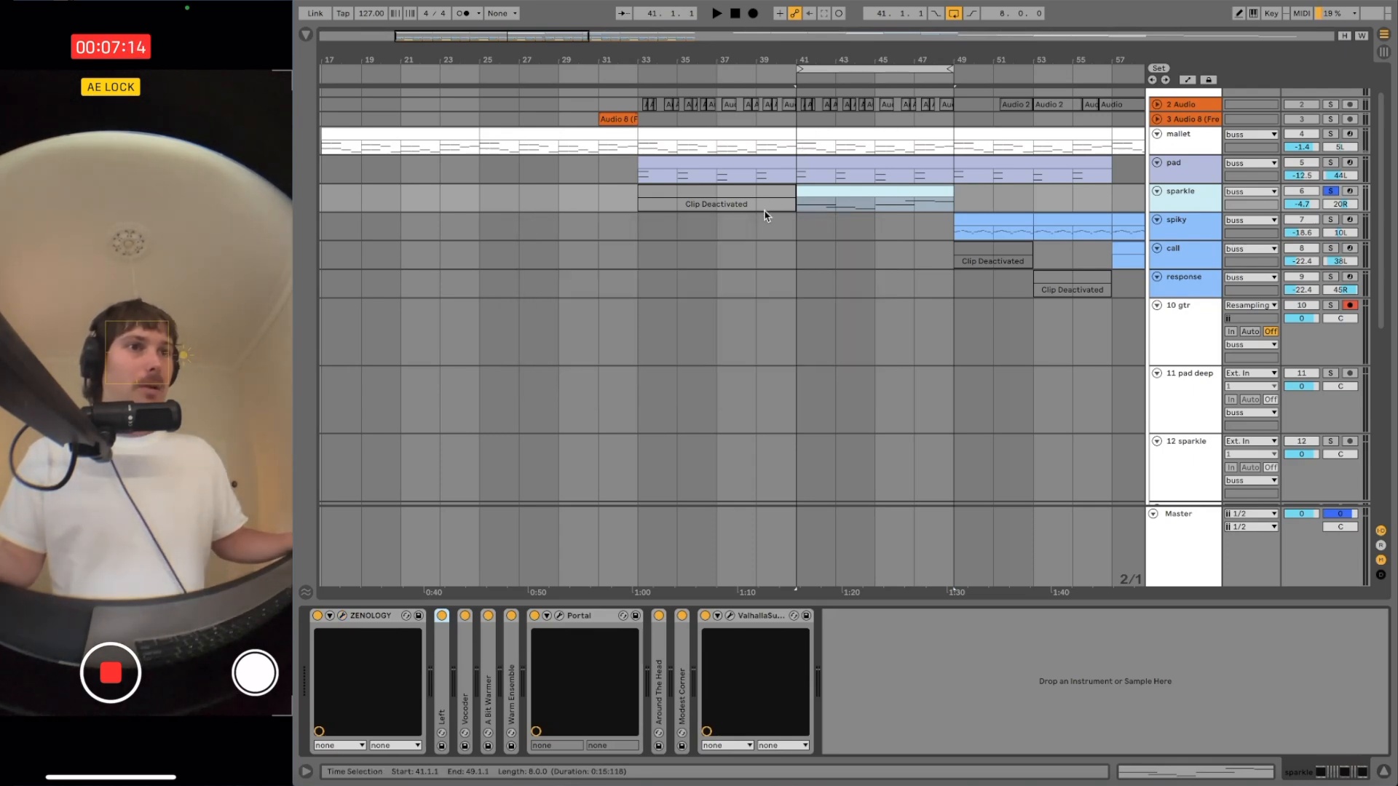
scroll("right", 3)
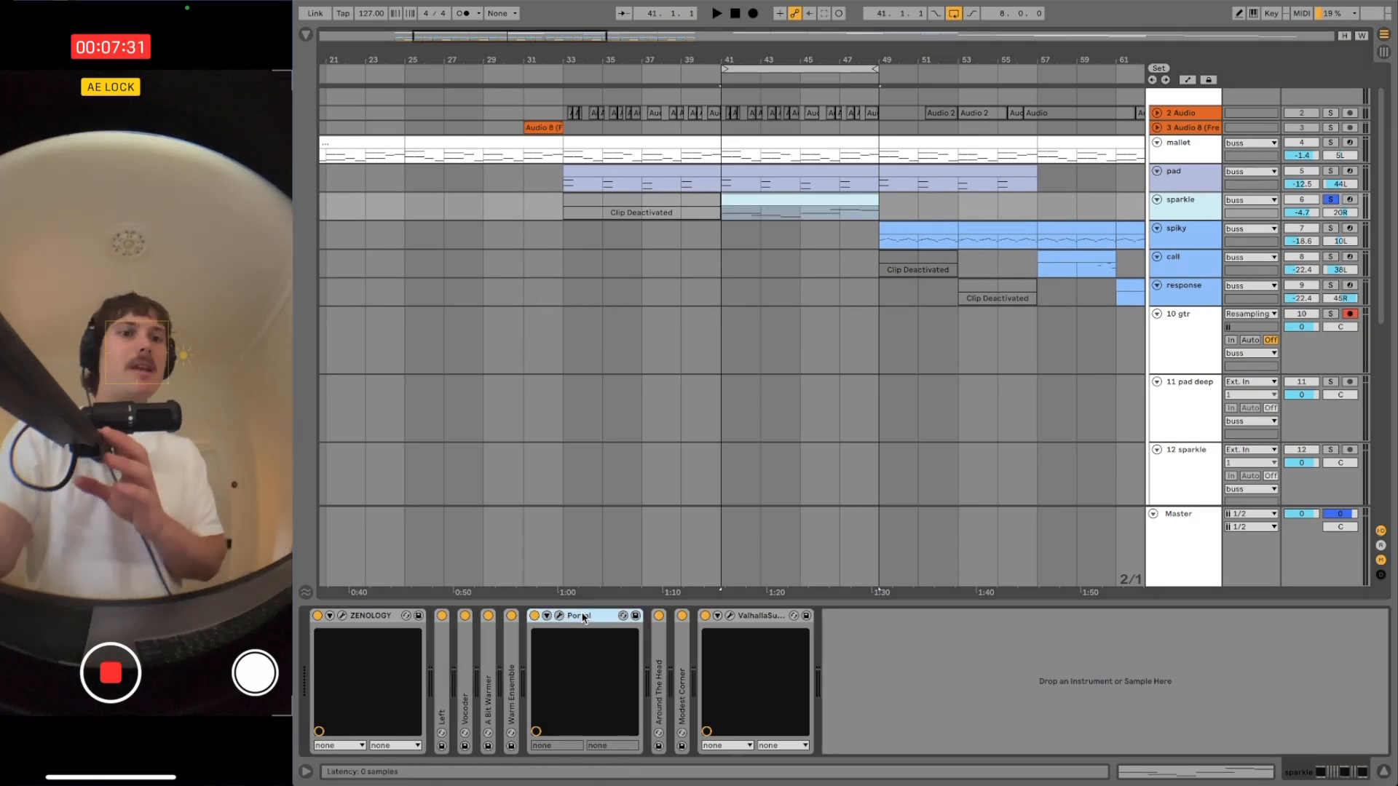
left_click(899, 171)
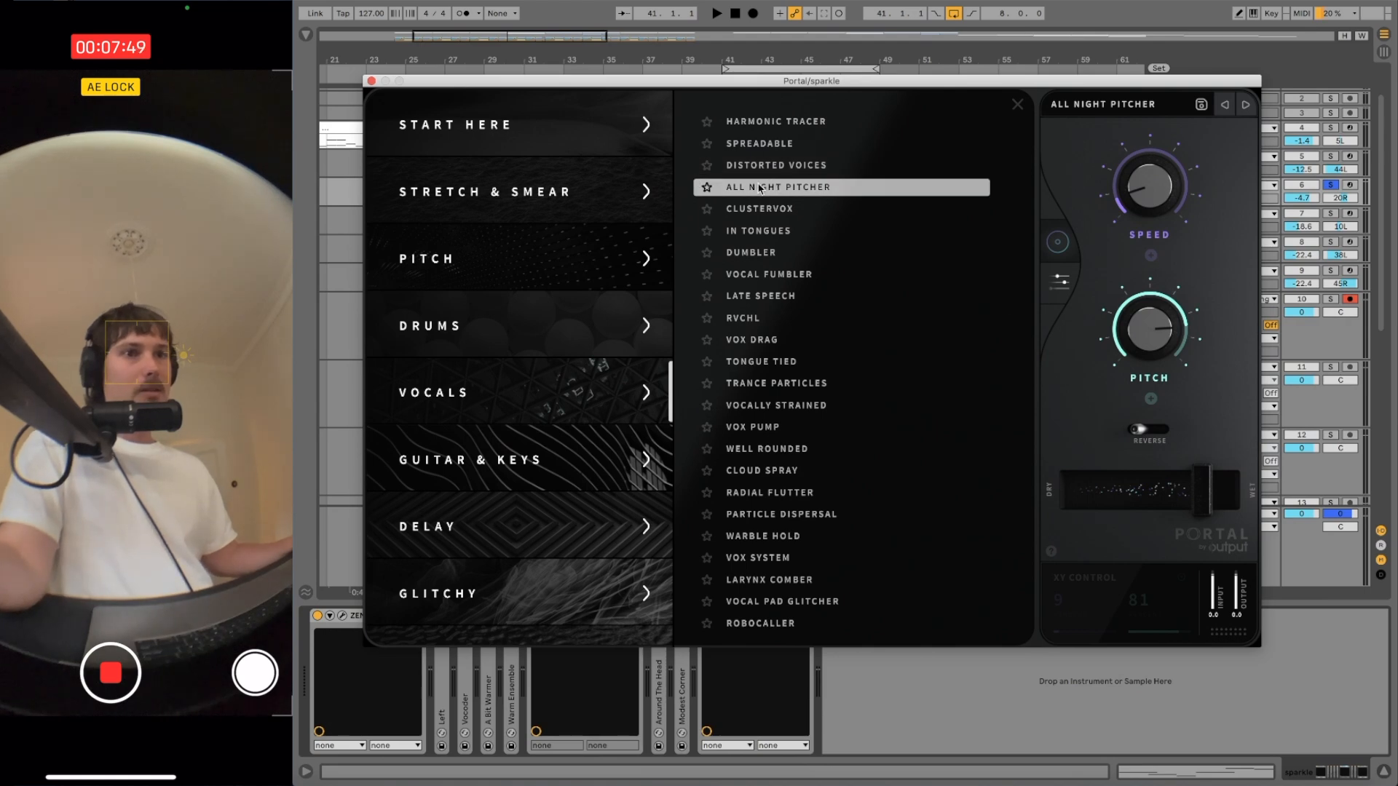
left_click(1017, 104)
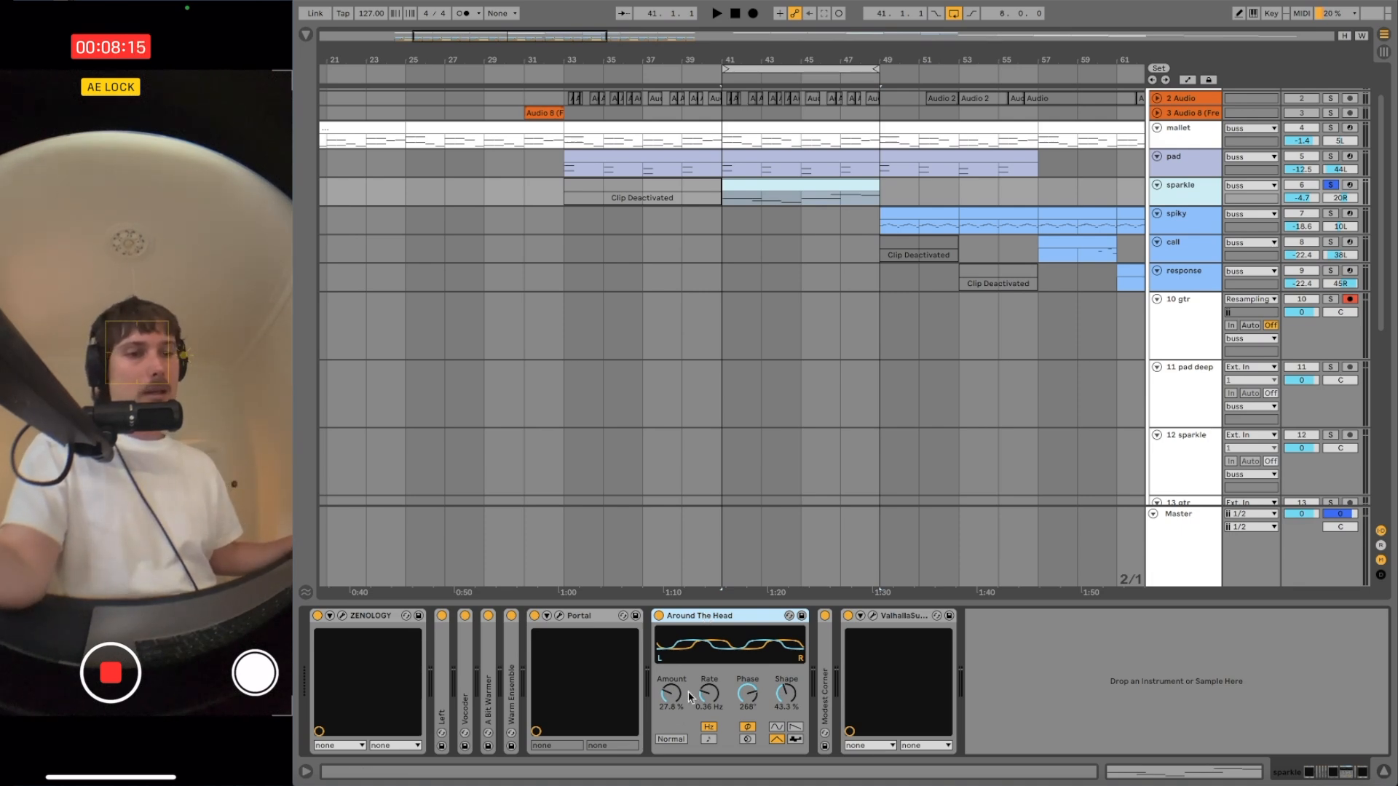
mouse_move(769, 666)
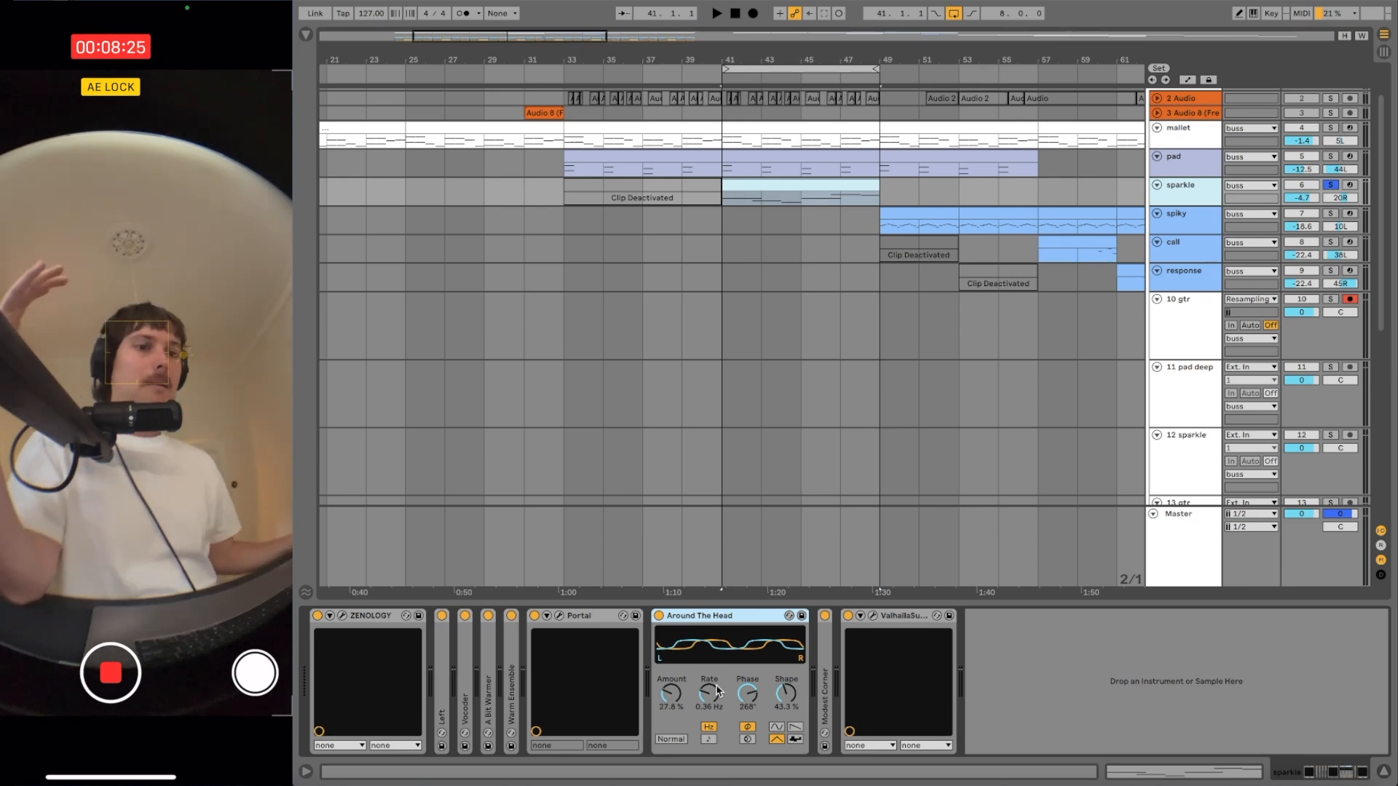
mouse_move(726, 651)
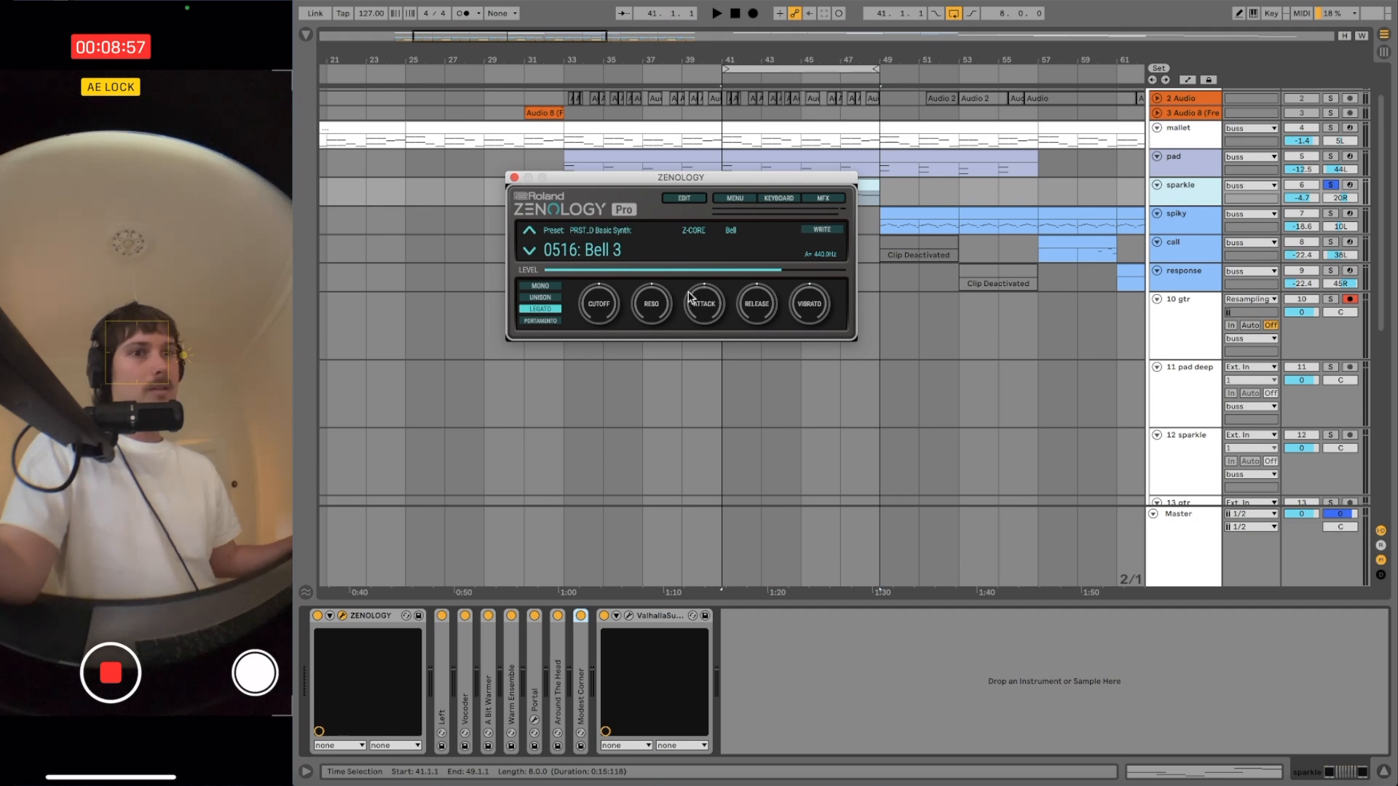
mouse_move(598, 281)
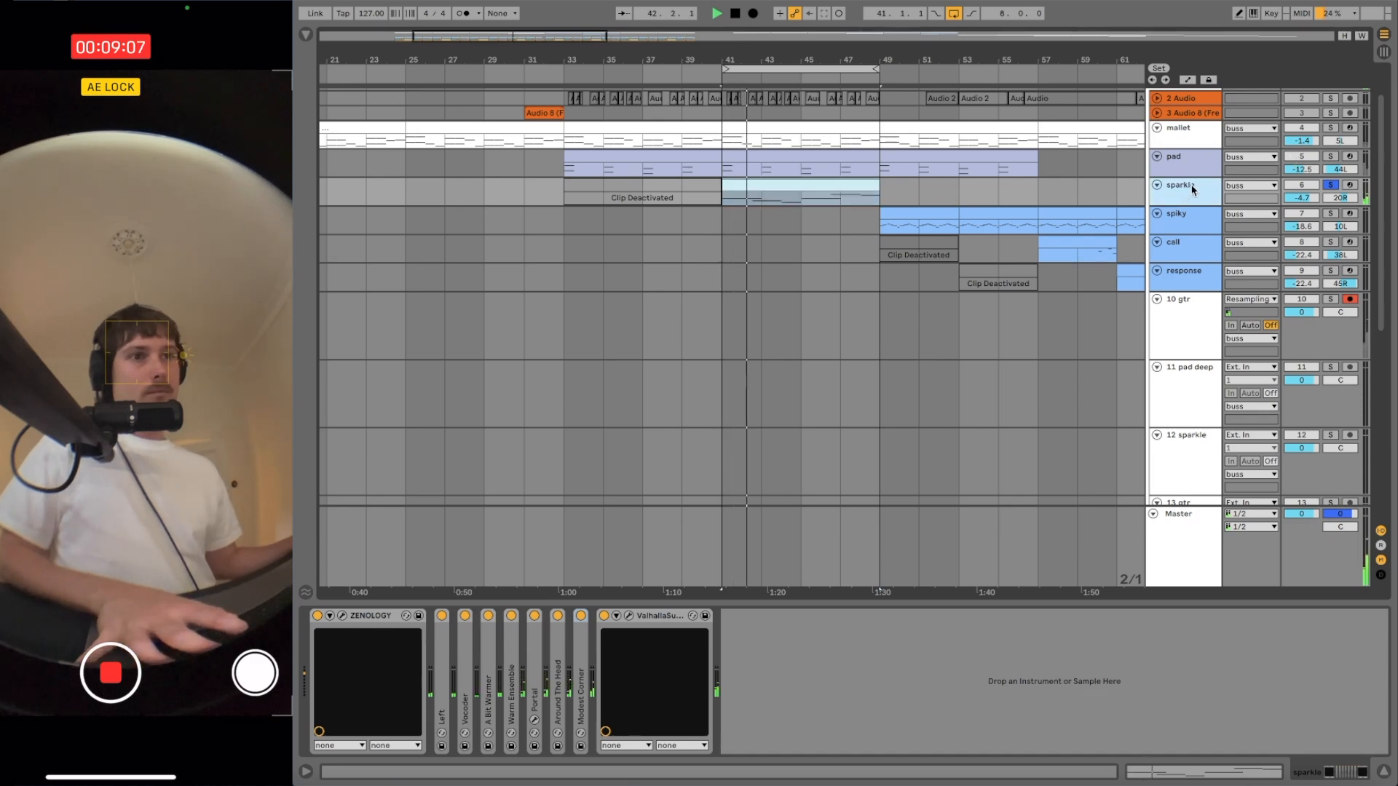
Step: Select the sparkle track header
left_click(798, 198)
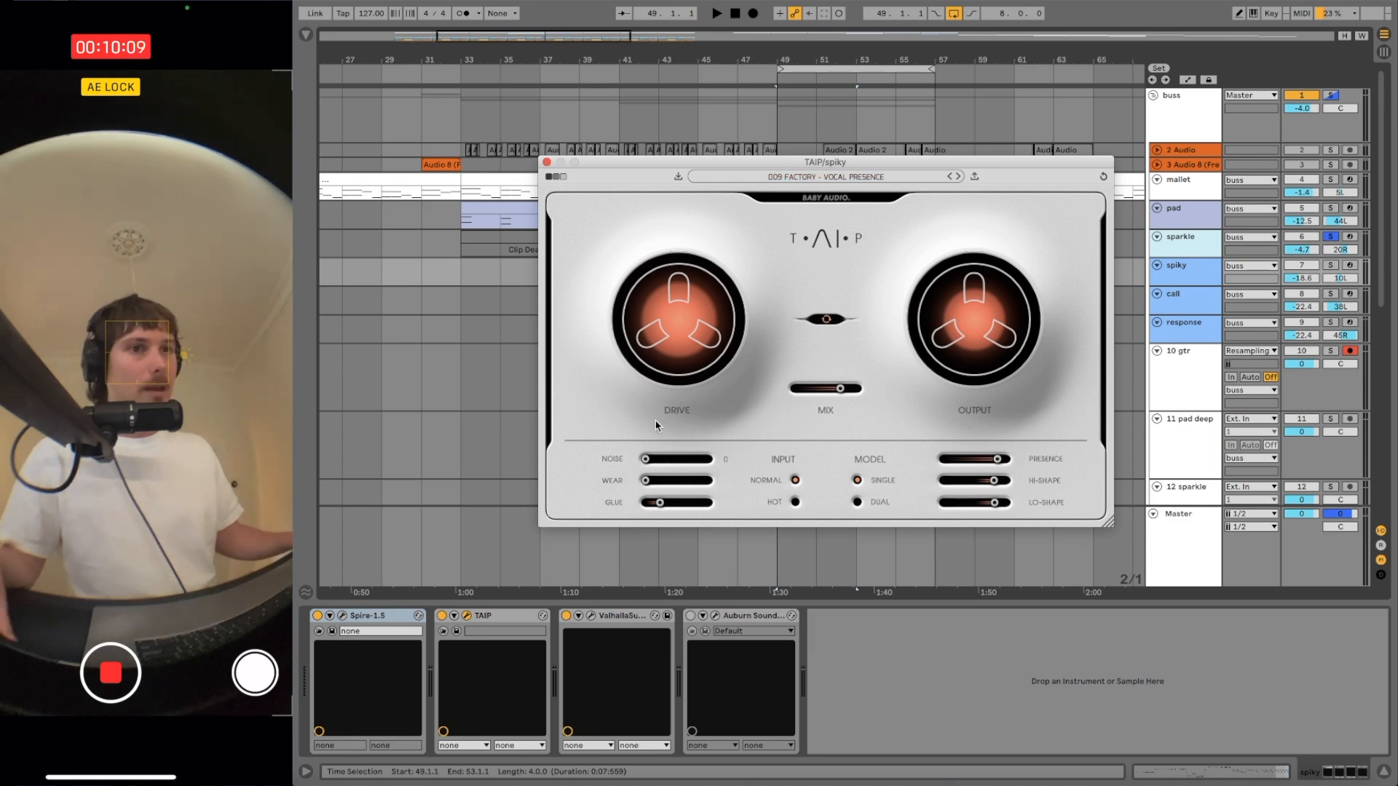
mouse_move(882, 428)
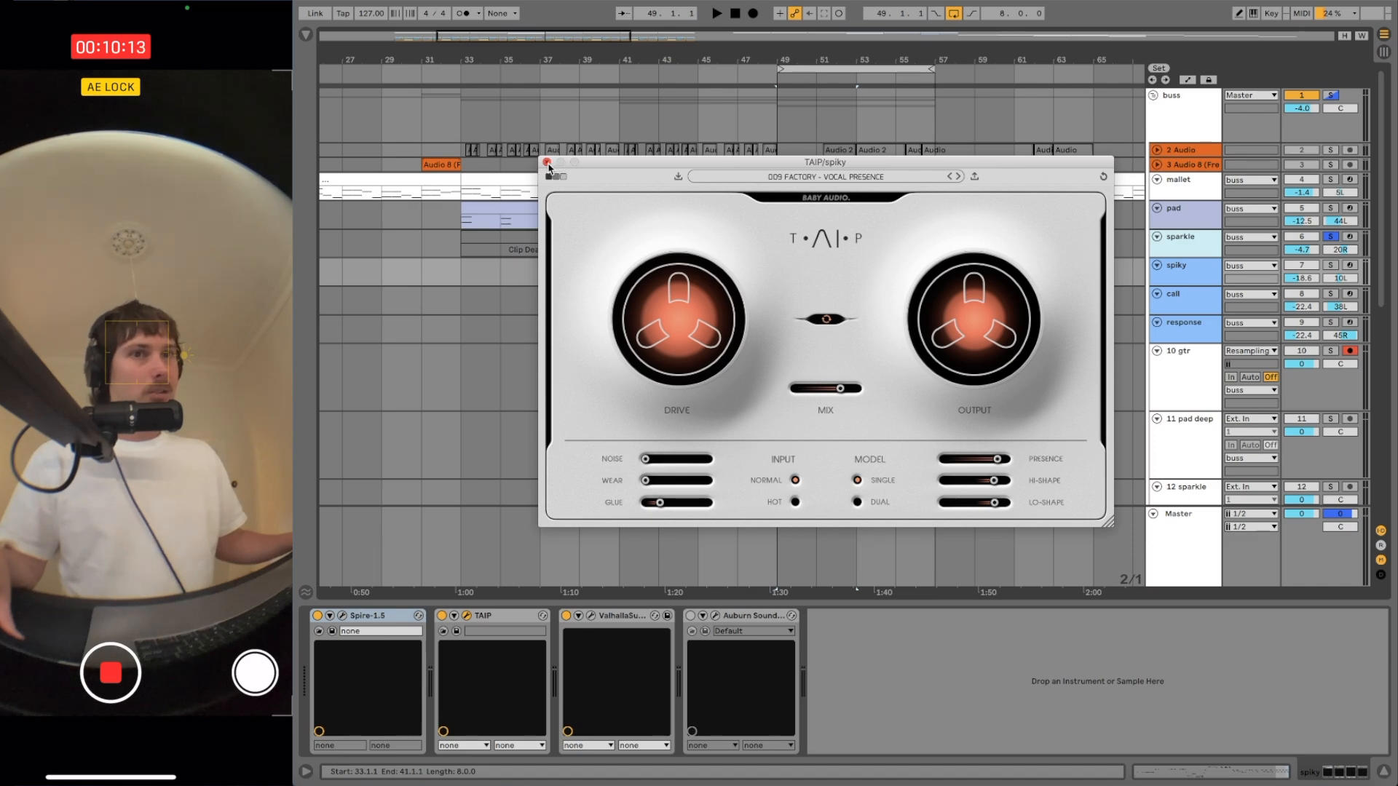
Step: Close the spiky track's TAIP and Supermassive windows and open Panagement 2
left_click(615, 615)
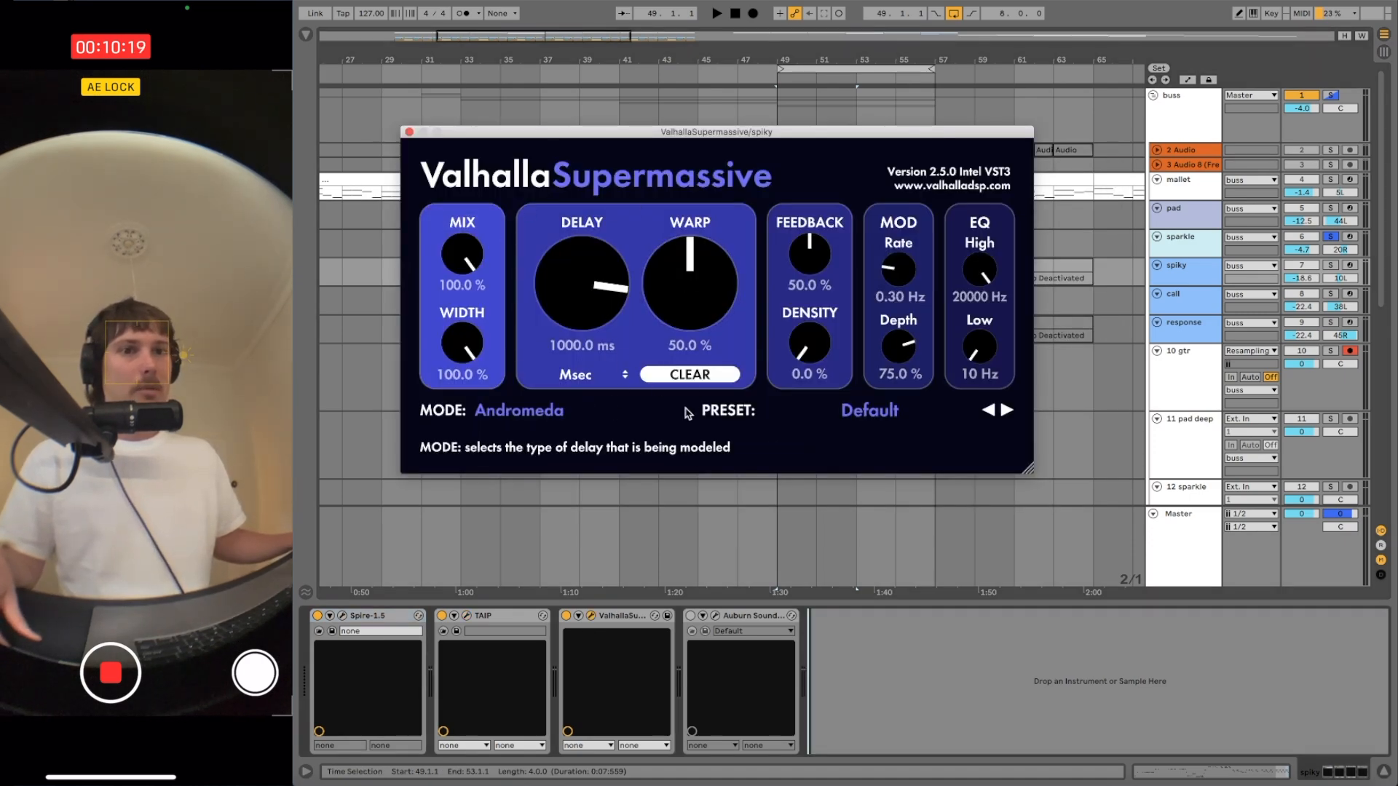
left_click(750, 616)
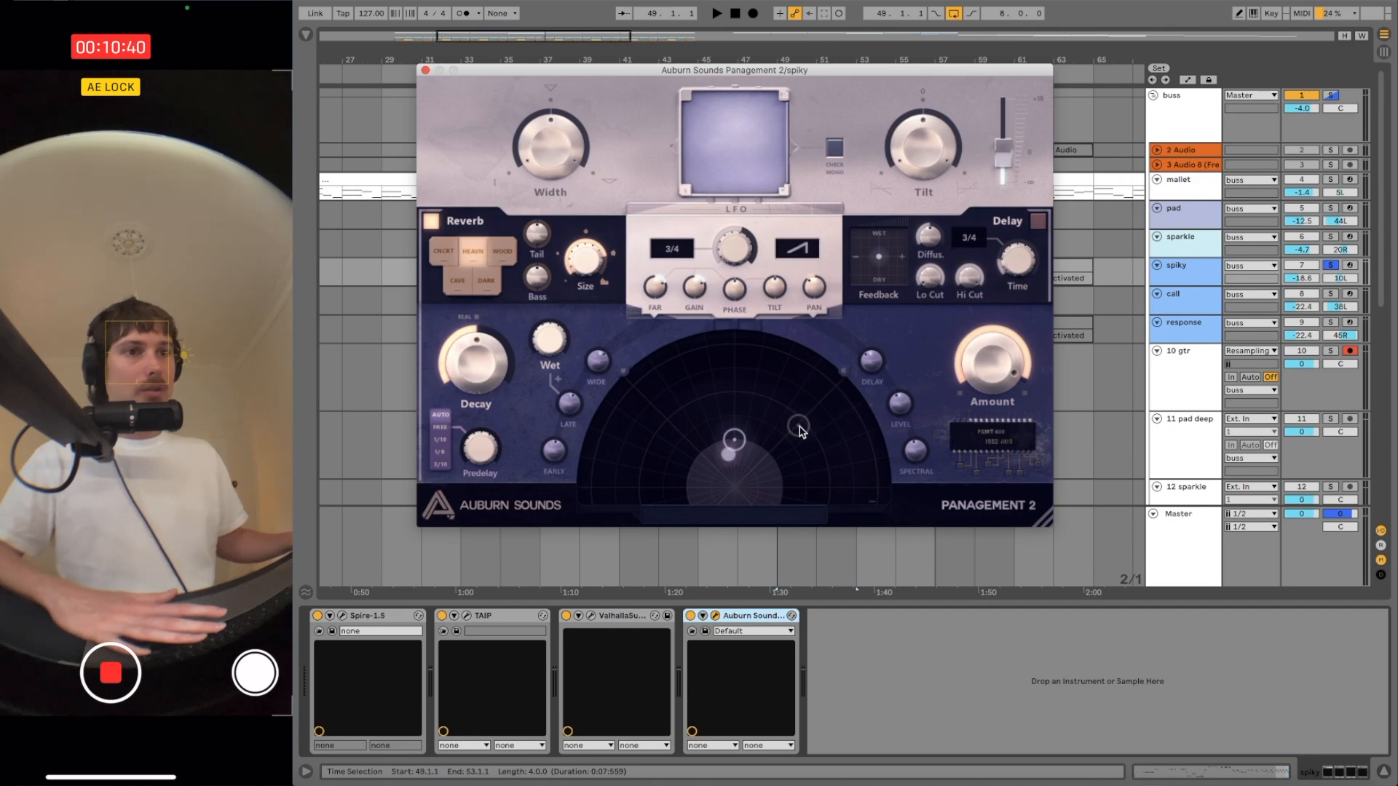
mouse_move(766, 401)
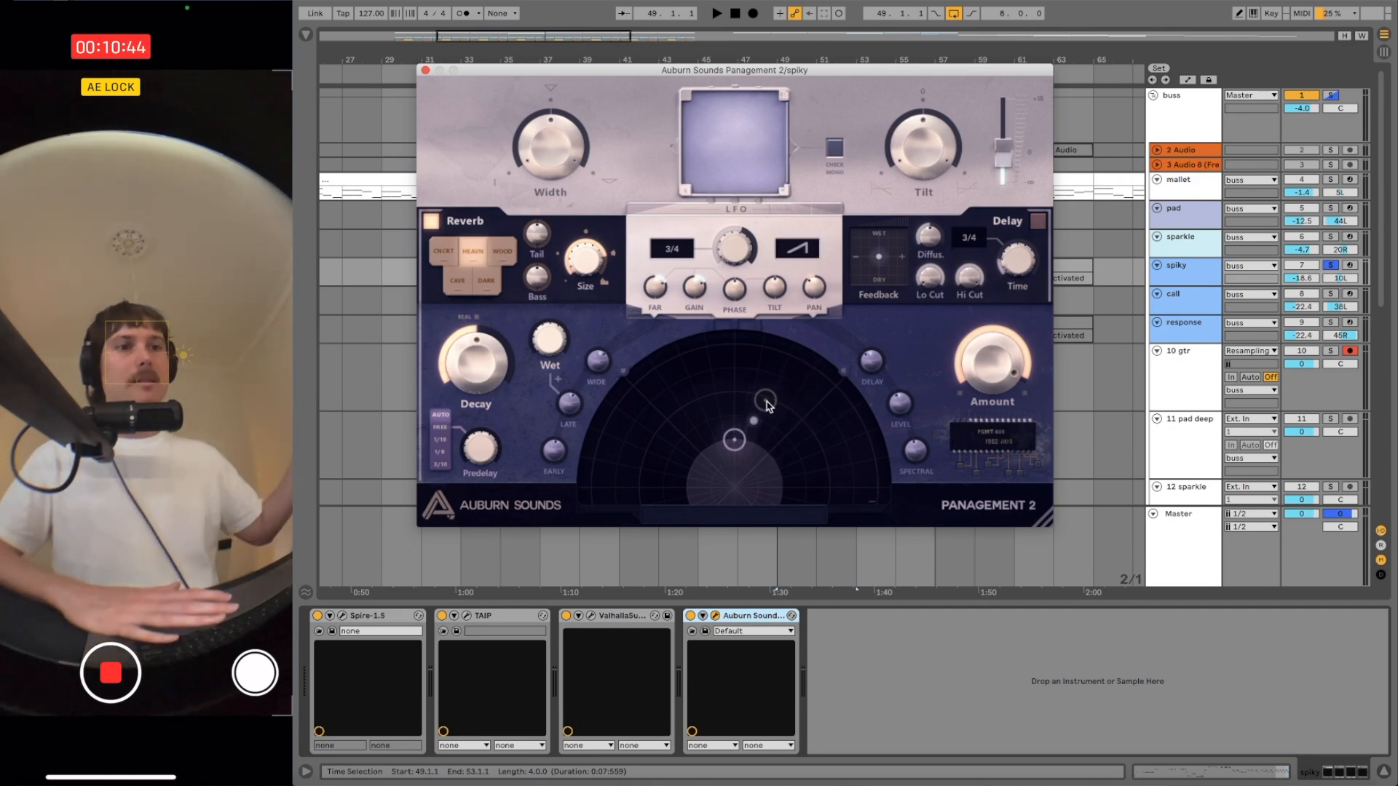
left_click(425, 70)
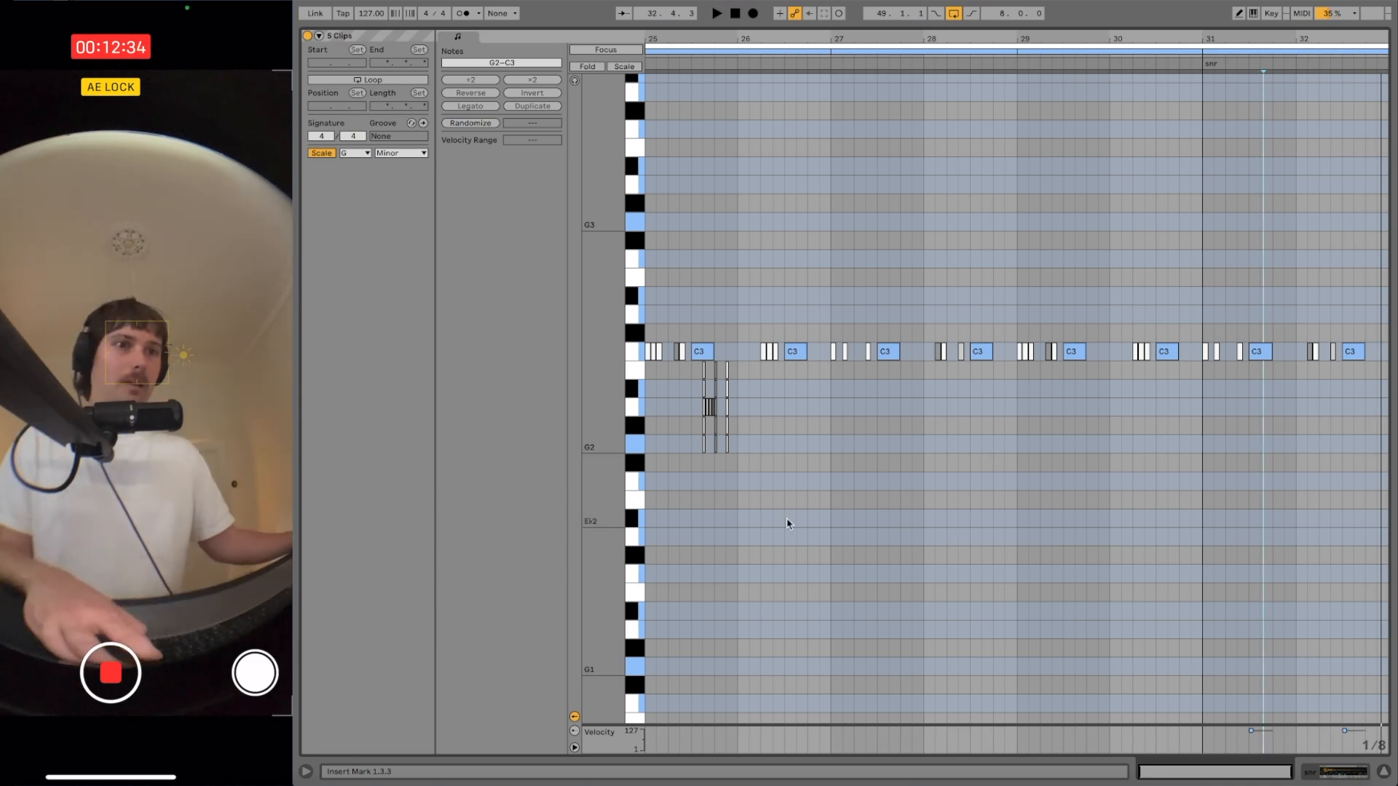
Step: Open the hh track's H-Delay Stereo plugin with ping-pong echoes
left_click(469, 123)
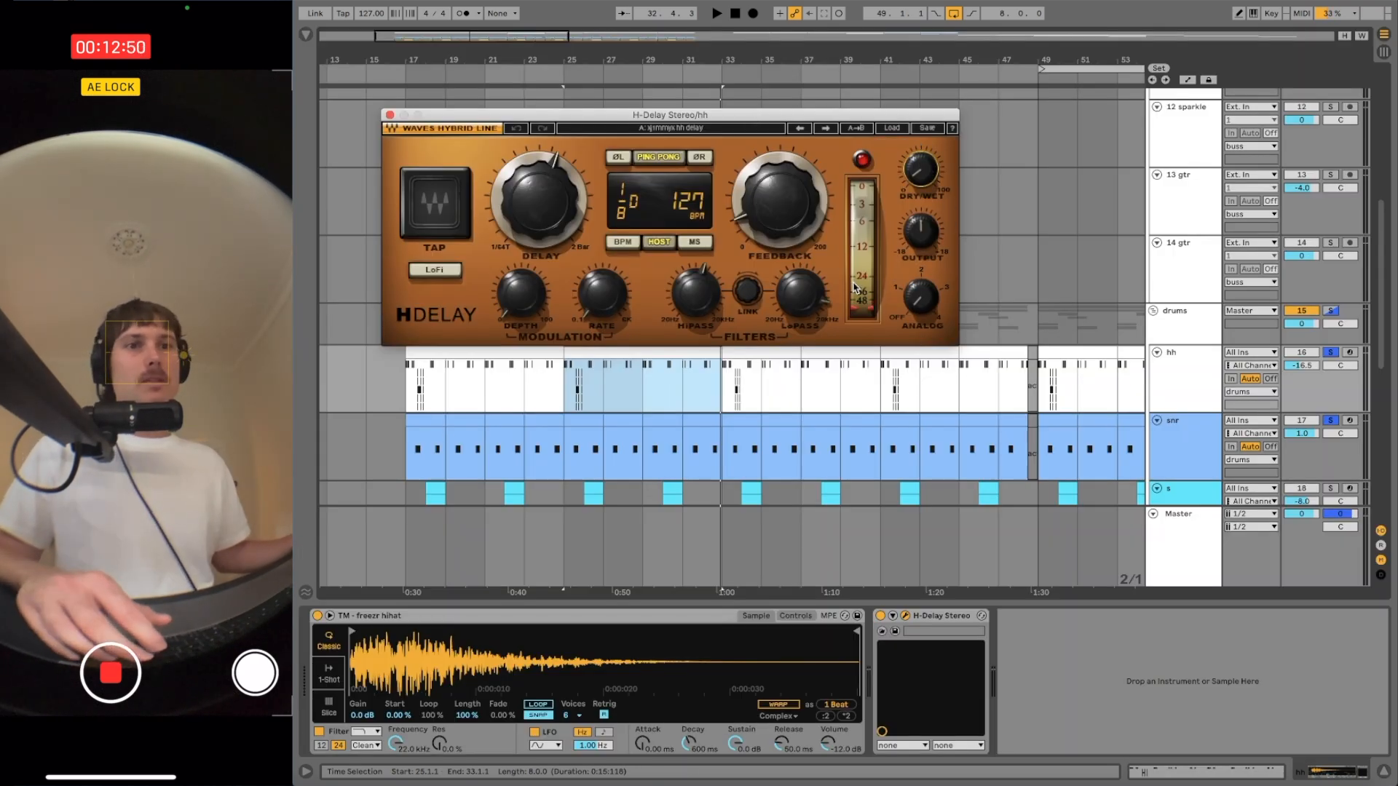
Step: Select the first 808 clip to show the cascade 808 sample in the sampler
left_click(390, 115)
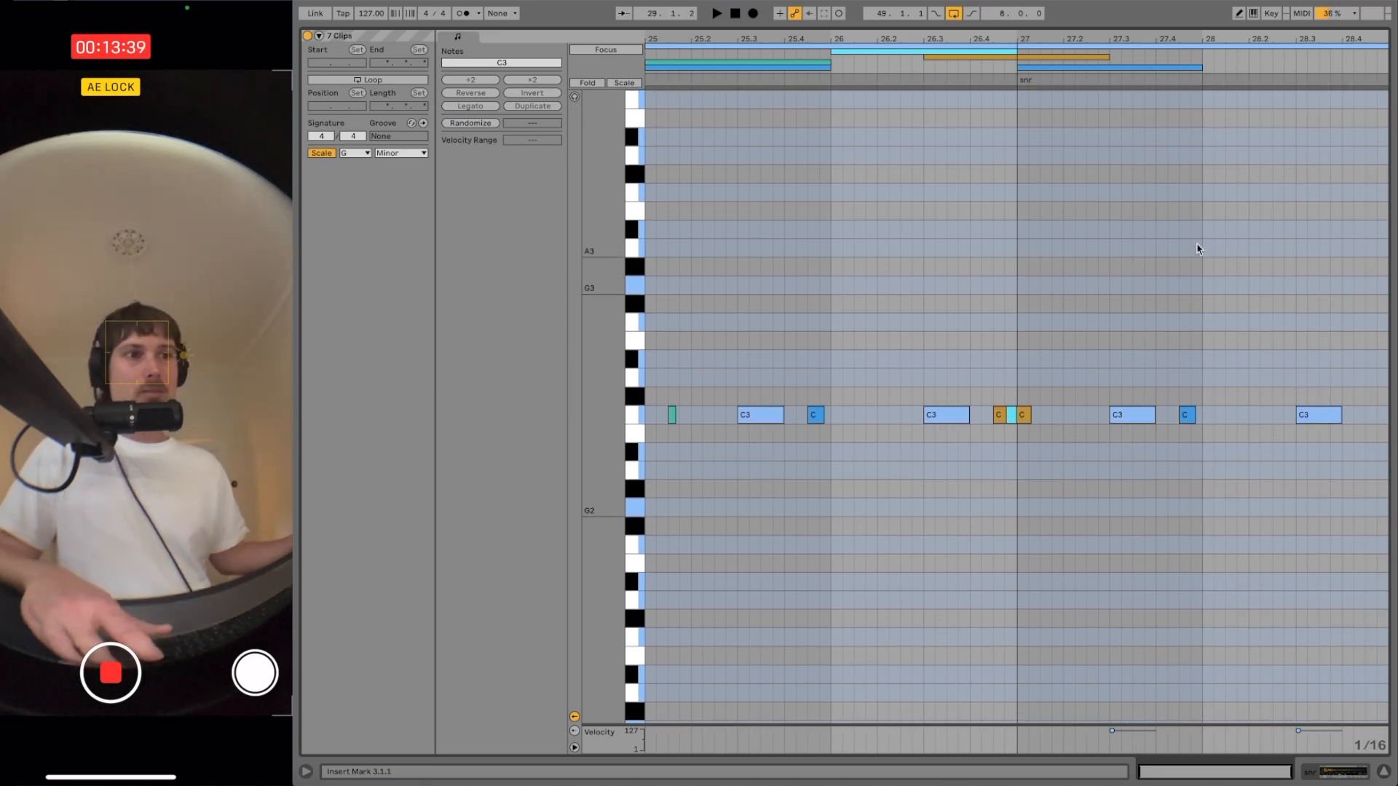
mouse_move(1223, 285)
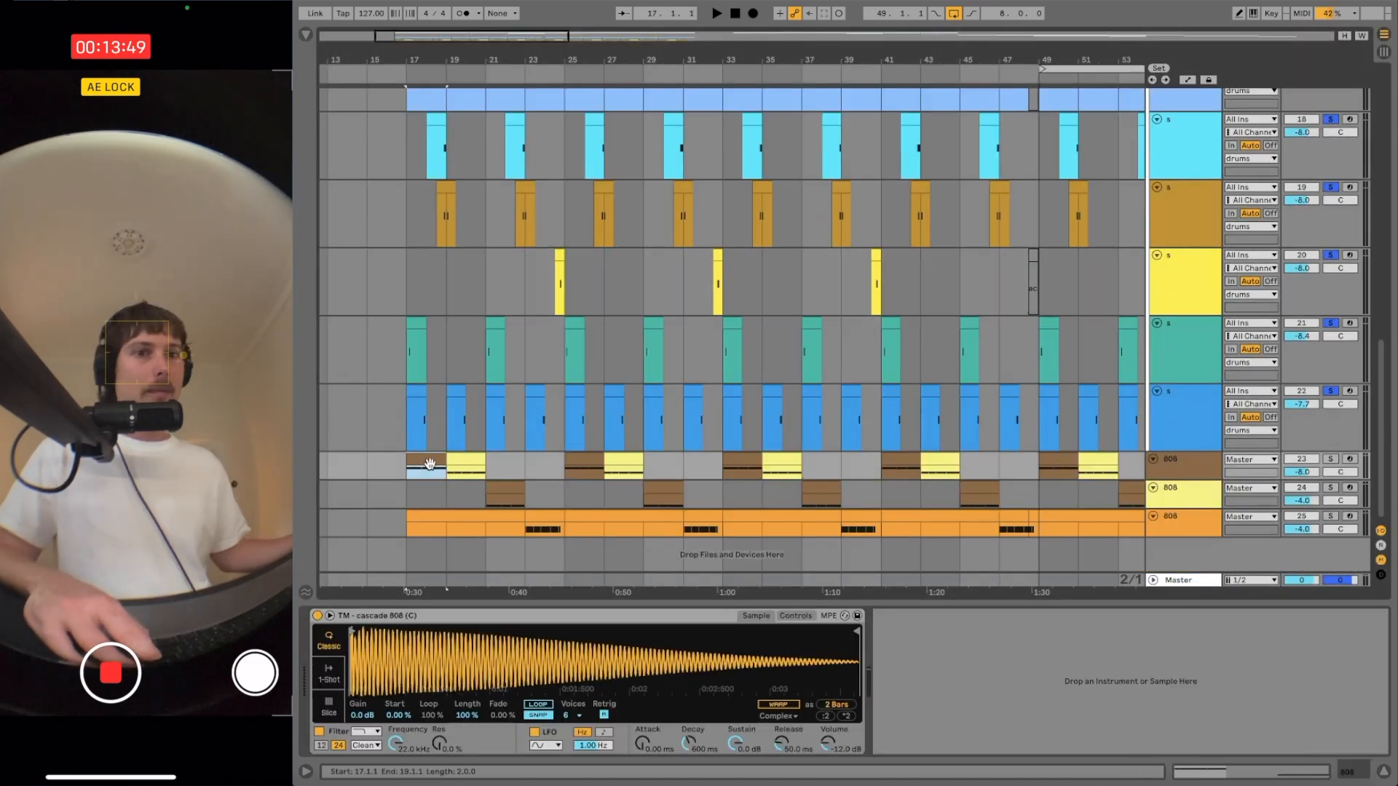
Step: Select the first 808 clip, then scroll up to the chord clip's D2–D3 notes
left_click(503, 490)
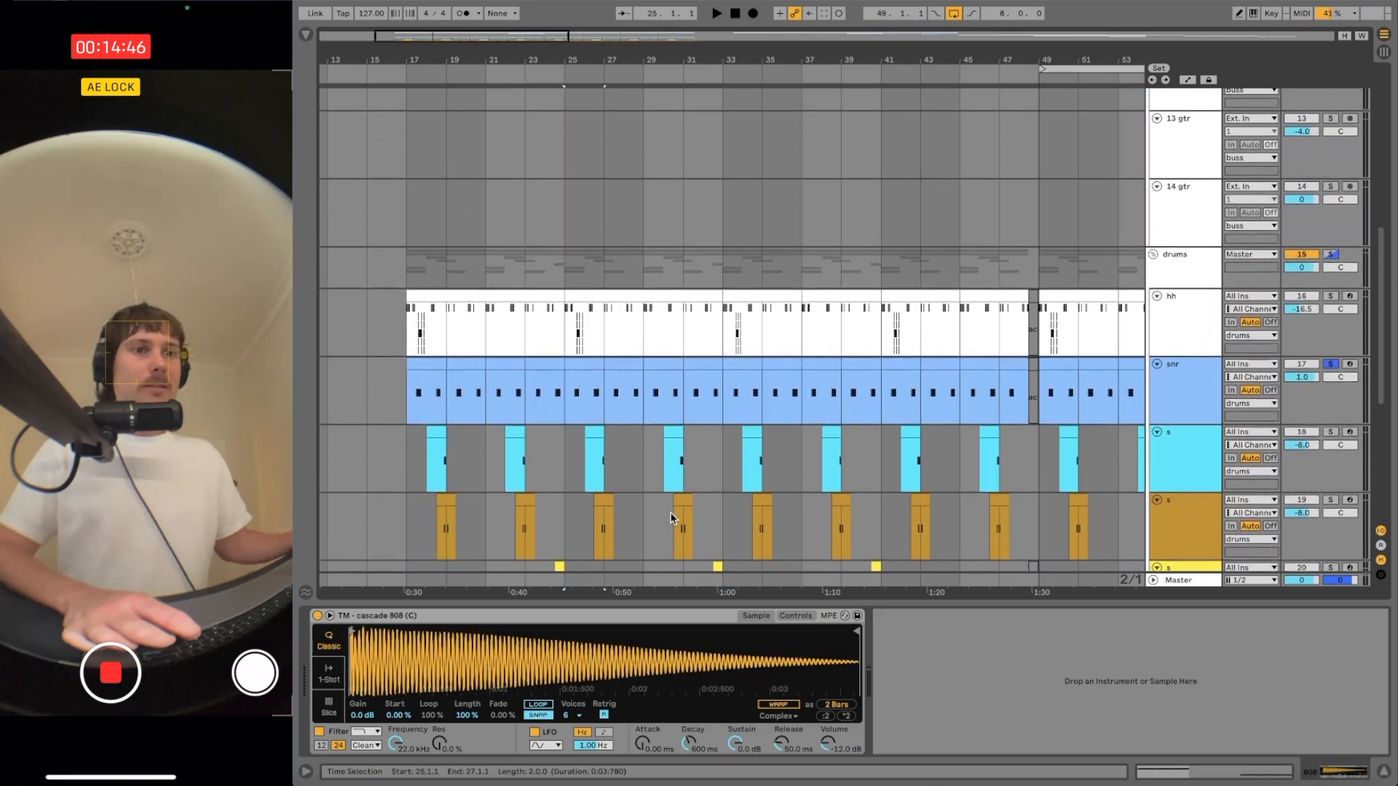
scroll("up", 3)
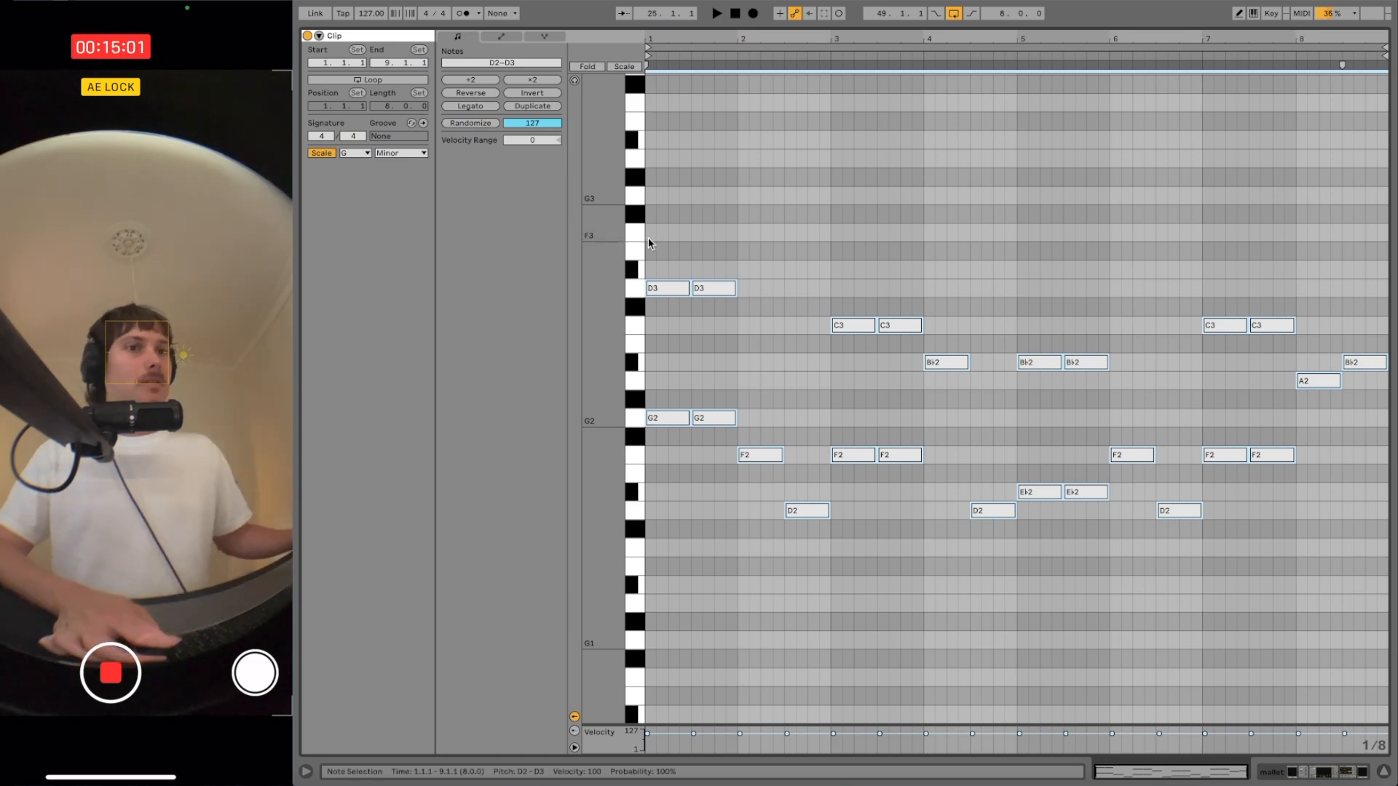
Step: Open the Master track's T-RackS Classic Clipper, showing 9.3 dB gain and -0.3 dB output
left_click(1016, 305)
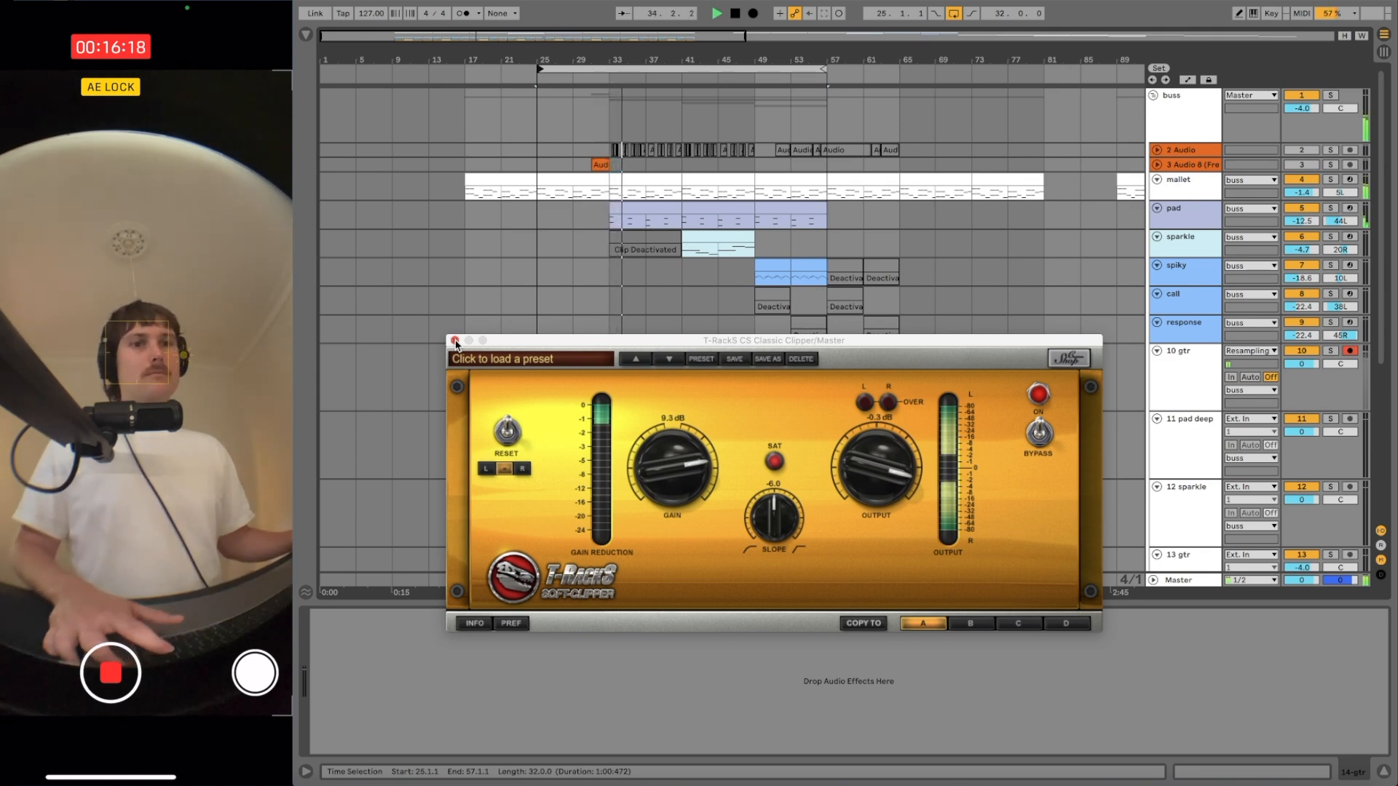
Step: Close the T-RackS Classic Clipper window on the Master track
left_click(457, 340)
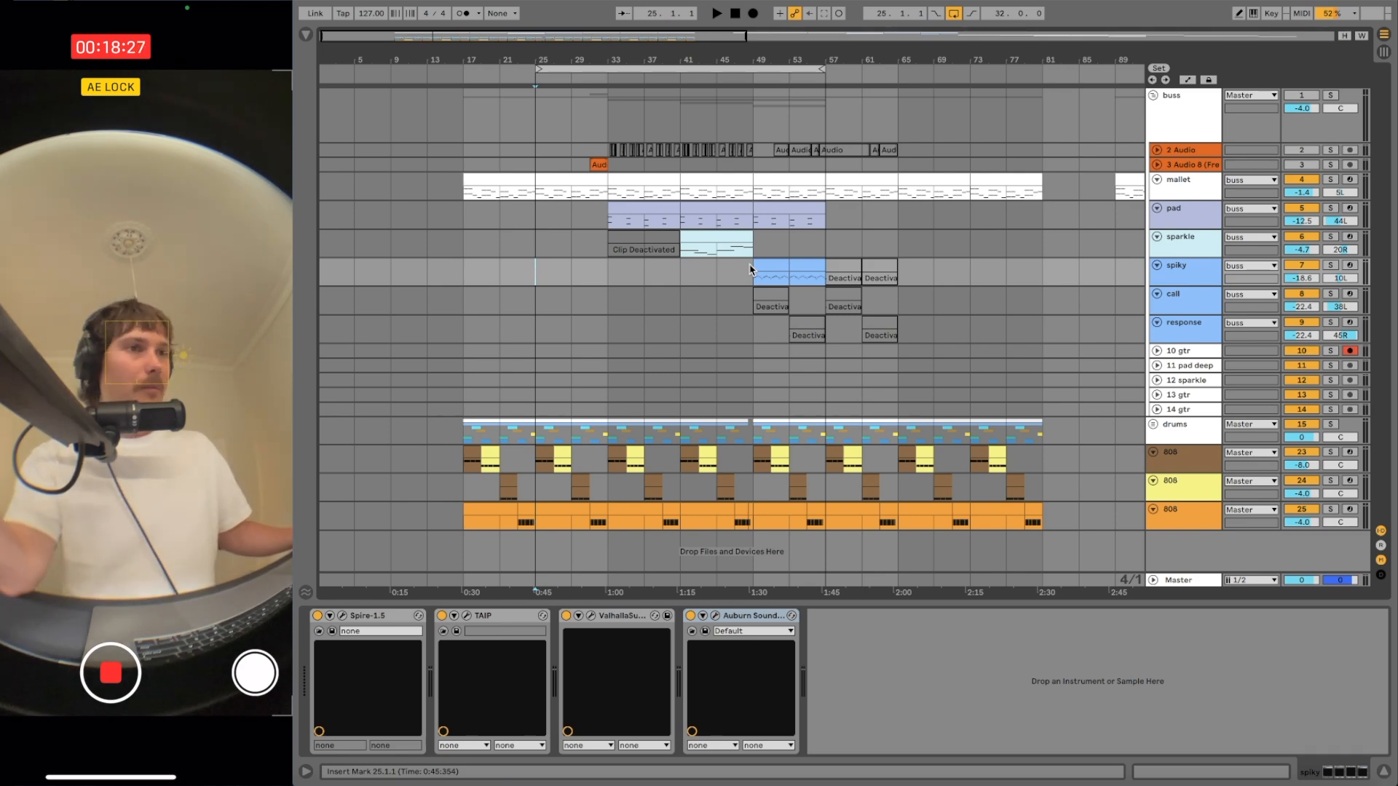
mouse_move(839, 238)
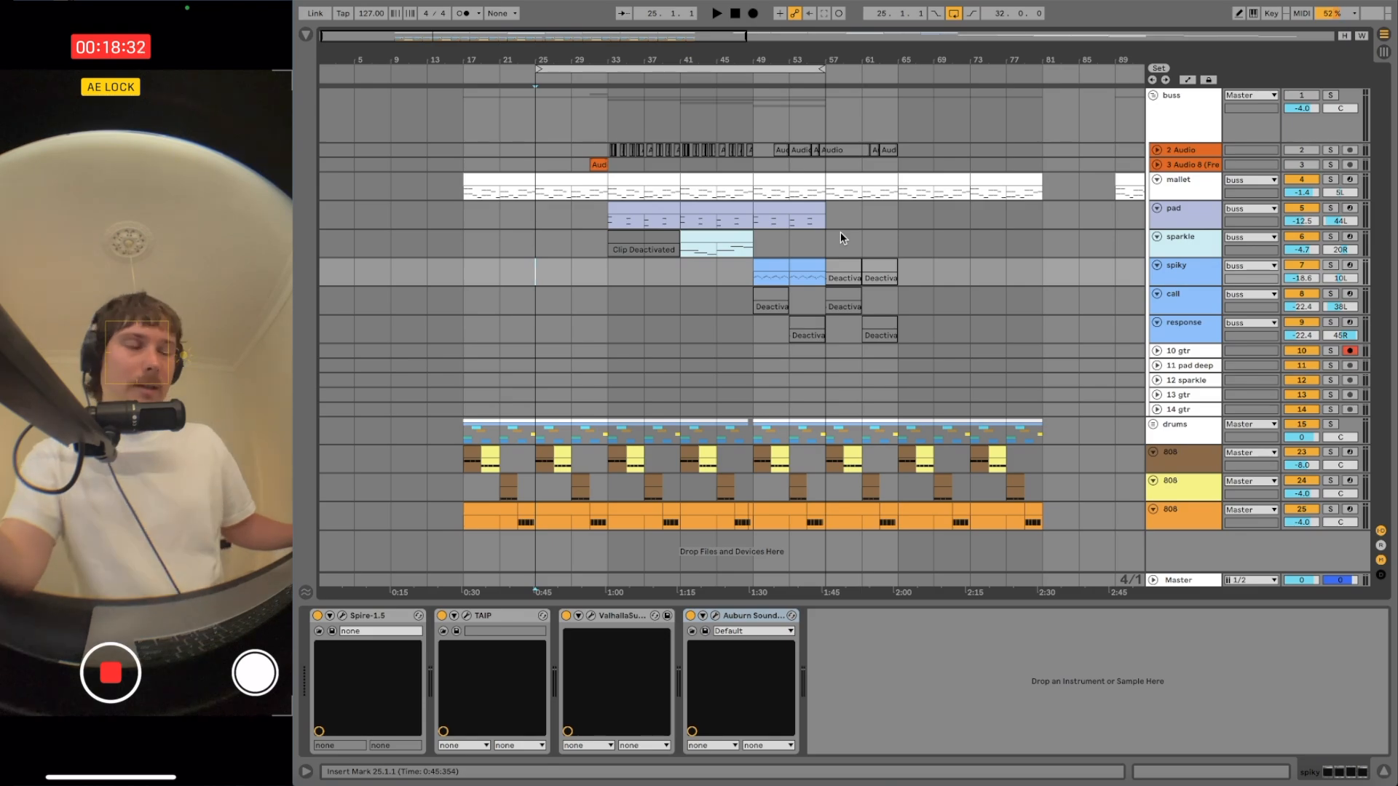